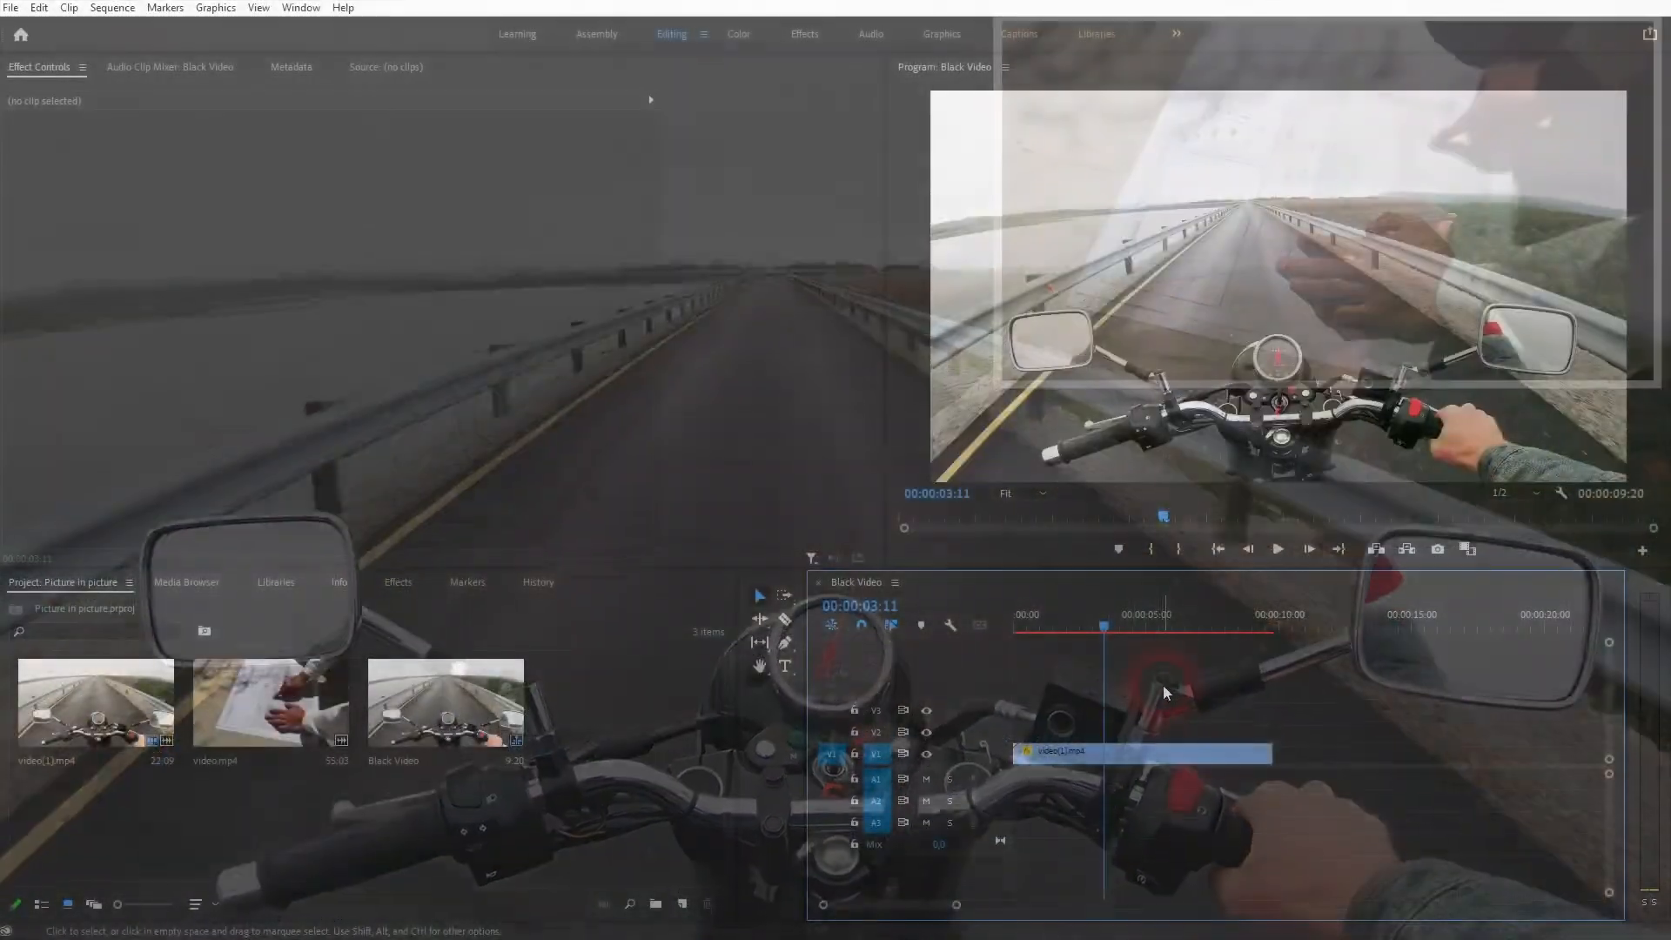
Scrub the playhead between the sequence start and later points in the motorbike clip
{"action": "left_click", "coordinate": [1013, 628]}
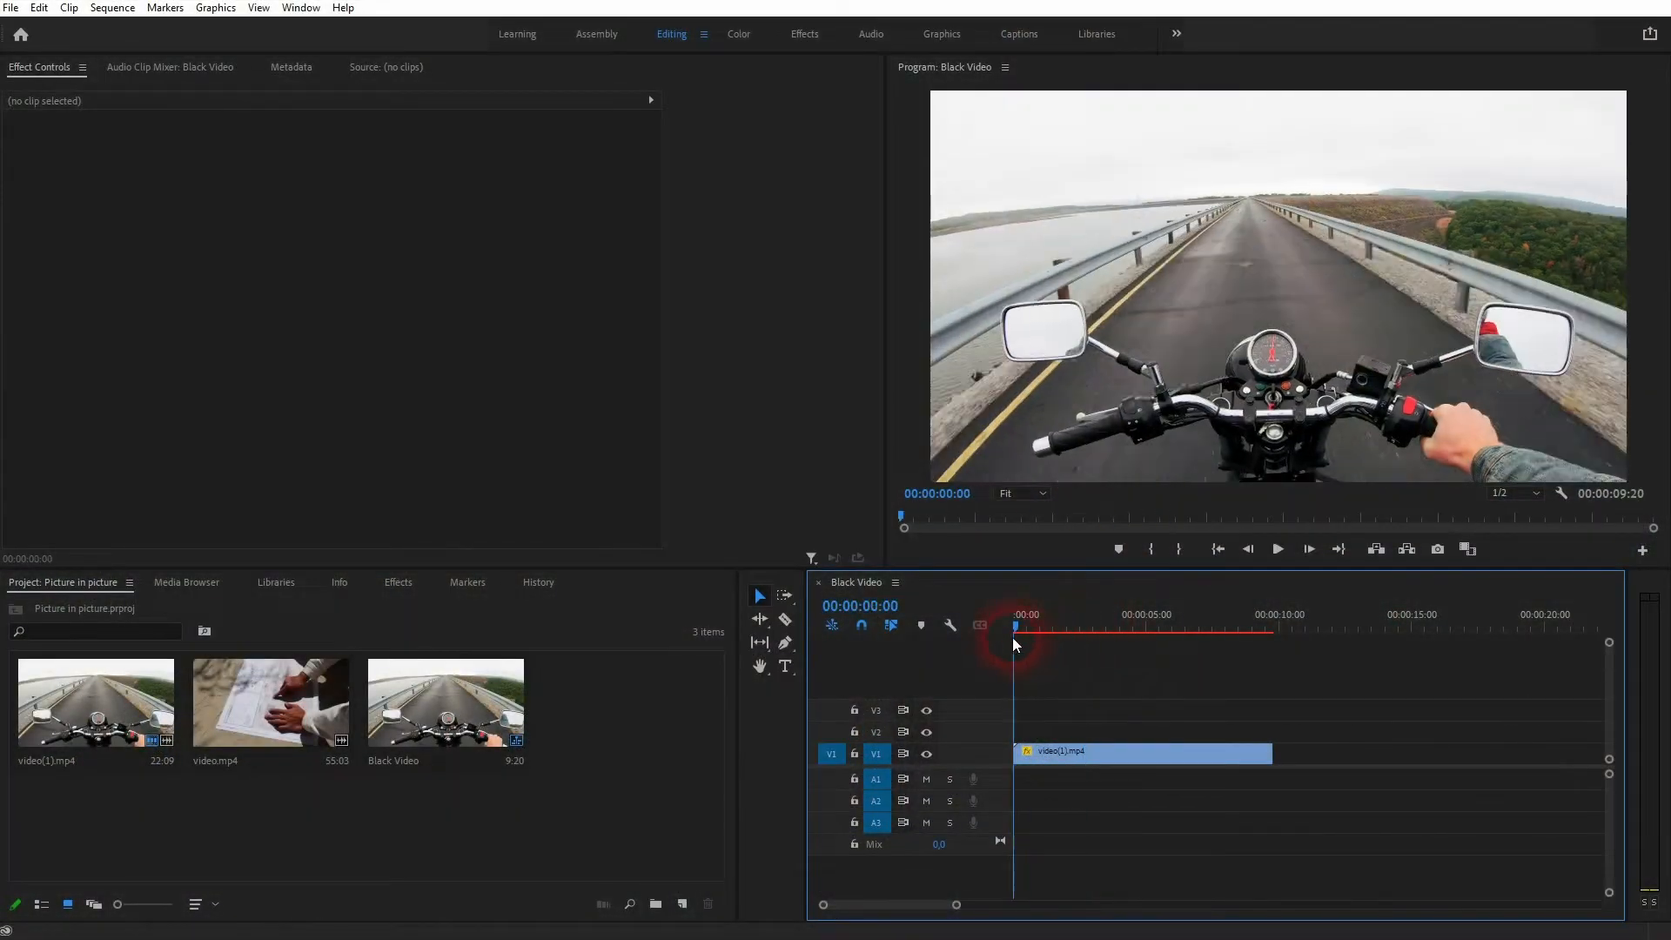
{"action": "left_click", "coordinate": [1182, 627]}
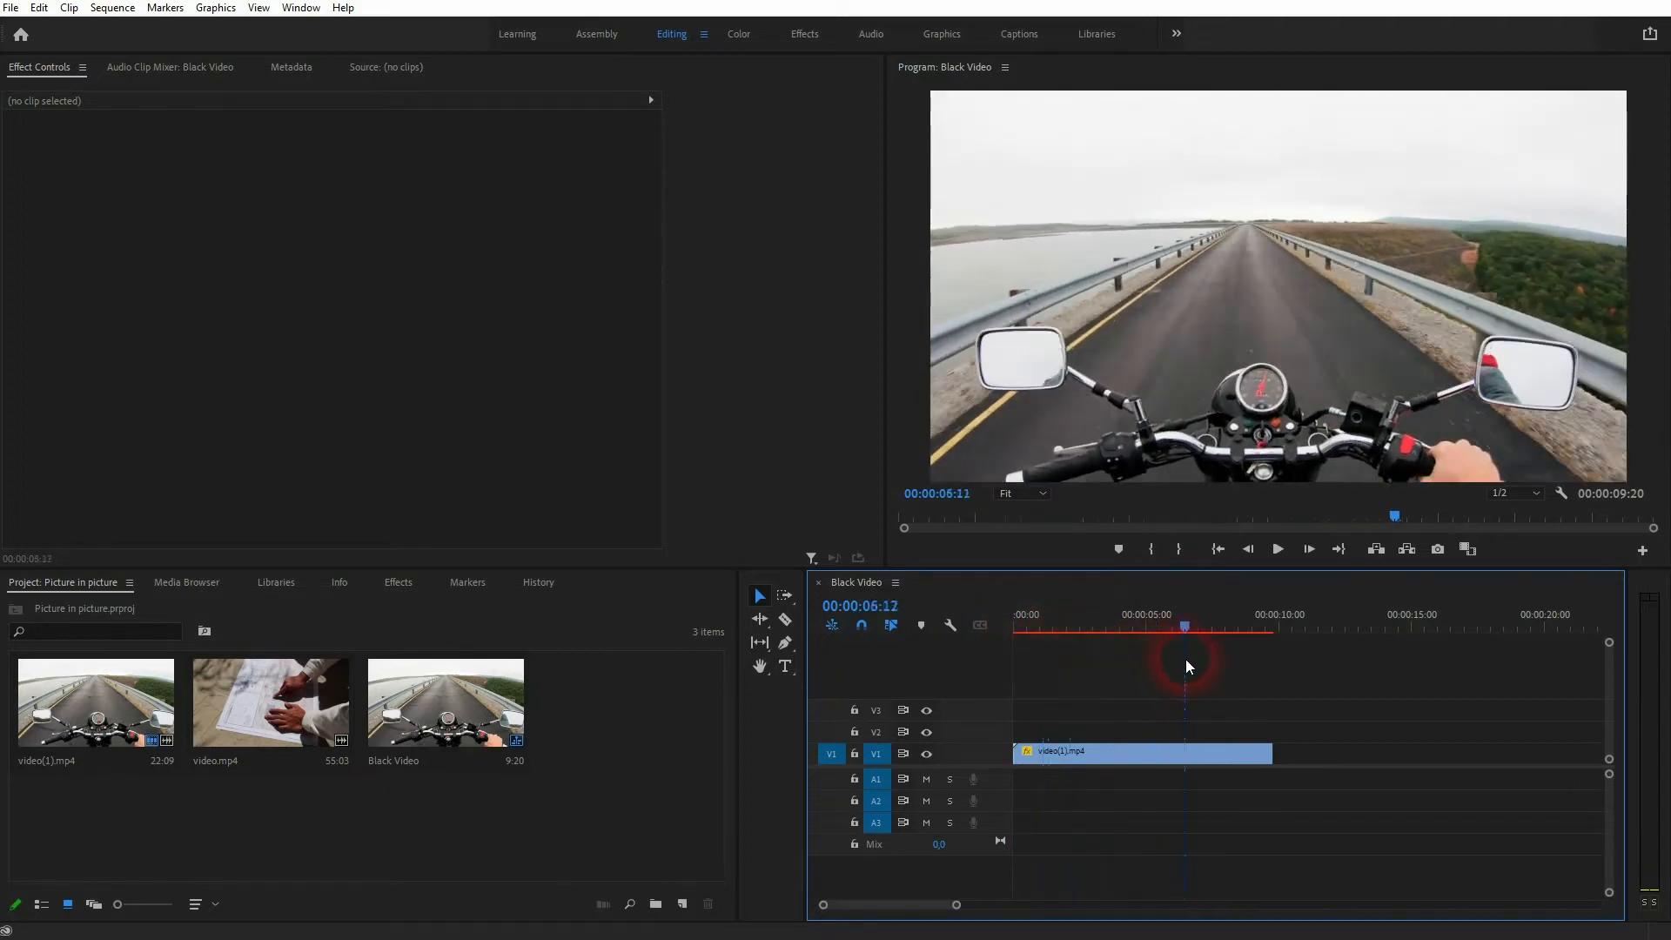
{"action": "left_click", "coordinate": [1038, 627]}
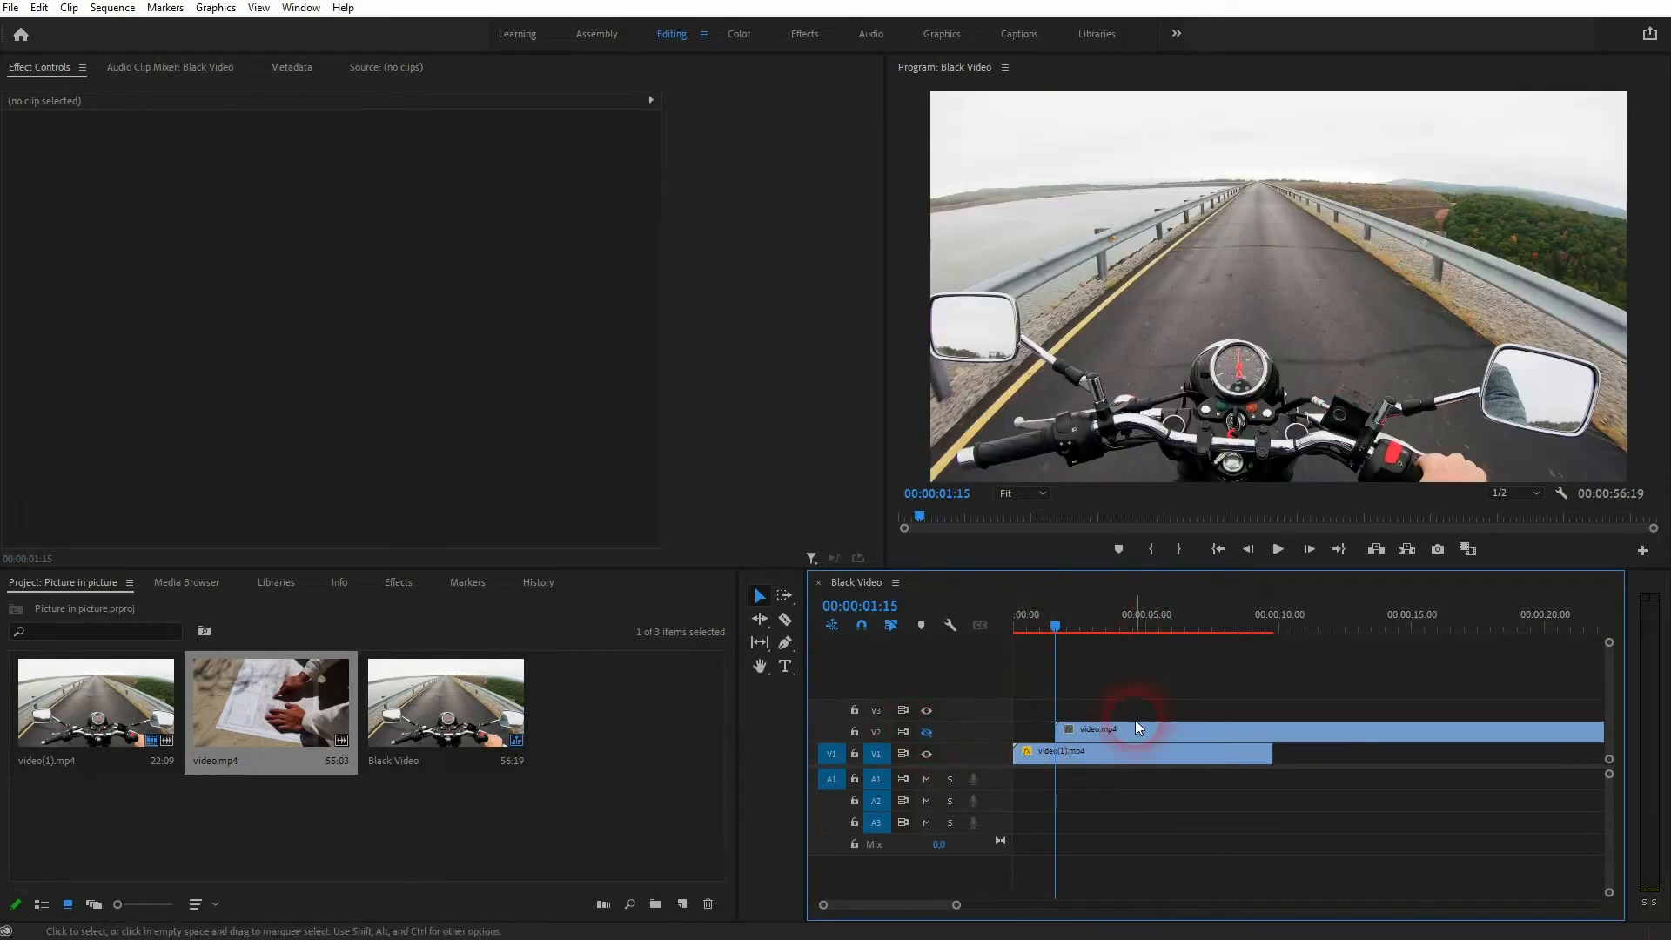
Toggle the motorbike and map track outputs to check the layers, then select the map clip
{"action": "left_click", "coordinate": [926, 754]}
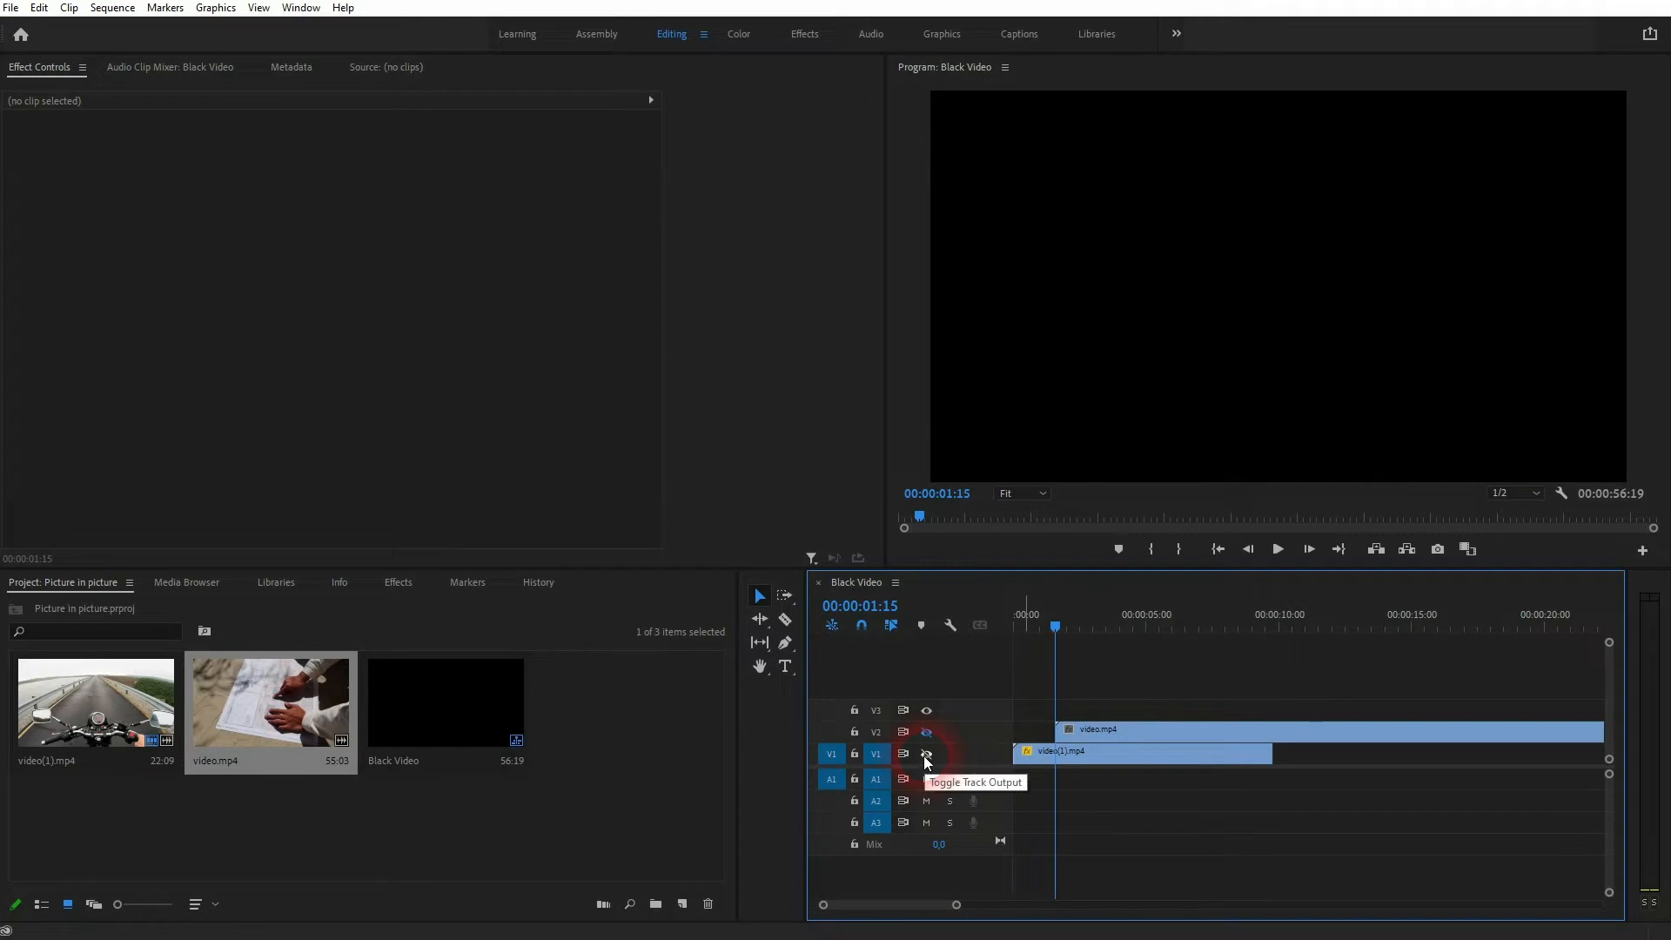
{"action": "left_click", "coordinate": [925, 754]}
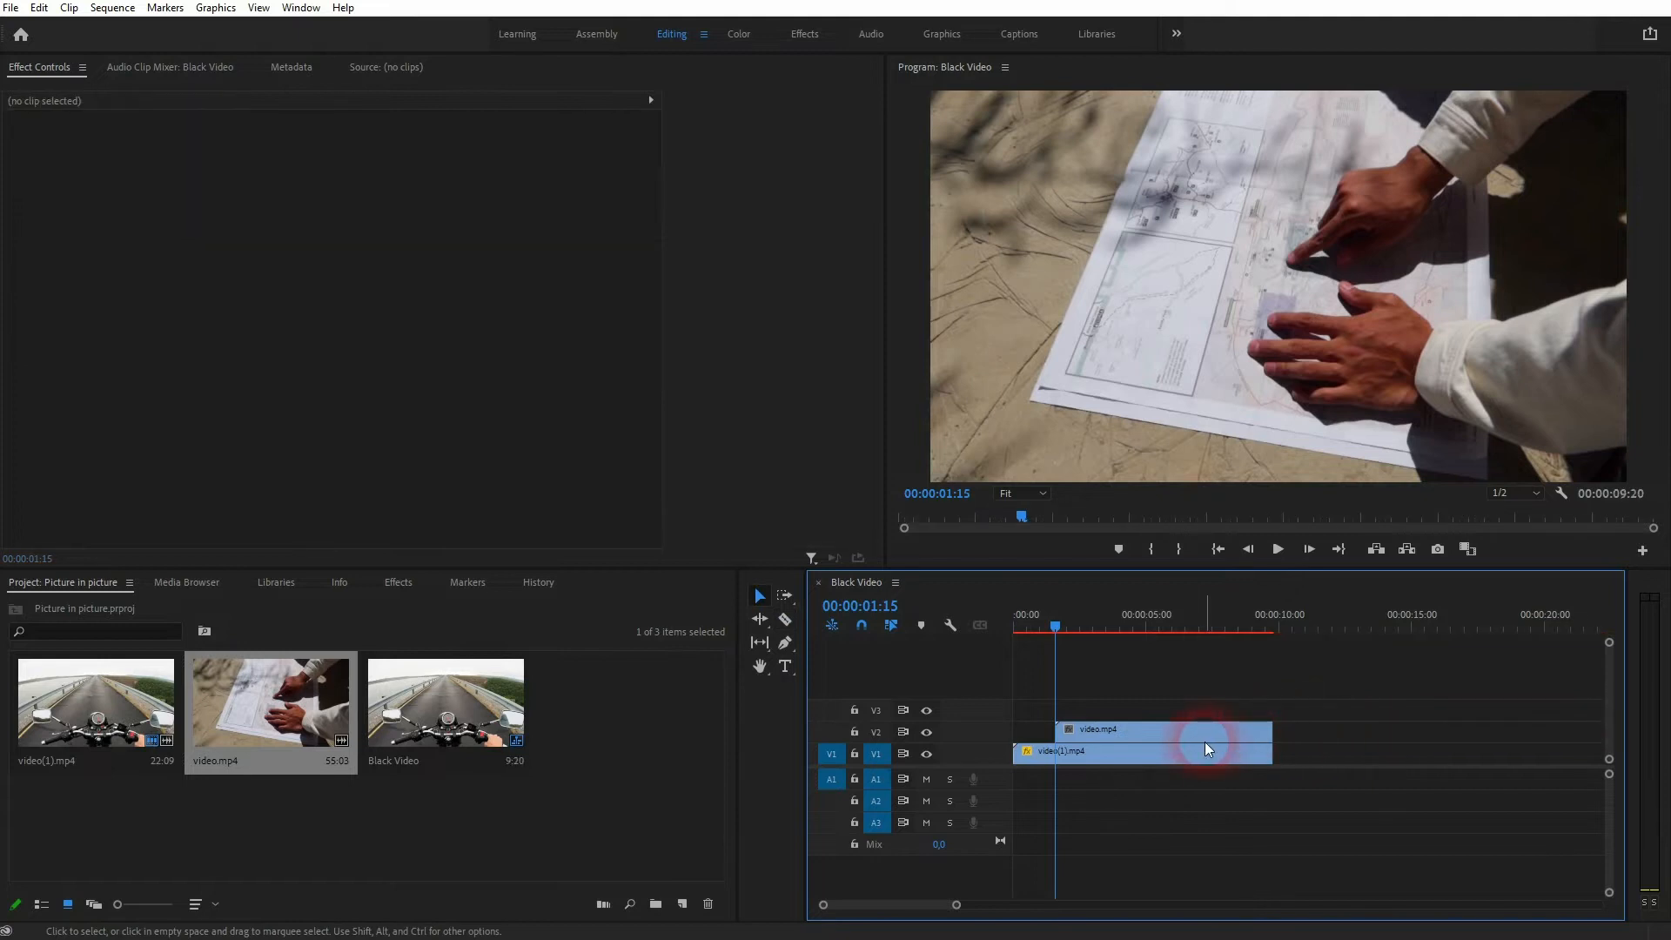
{"action": "left_click", "coordinate": [1162, 729]}
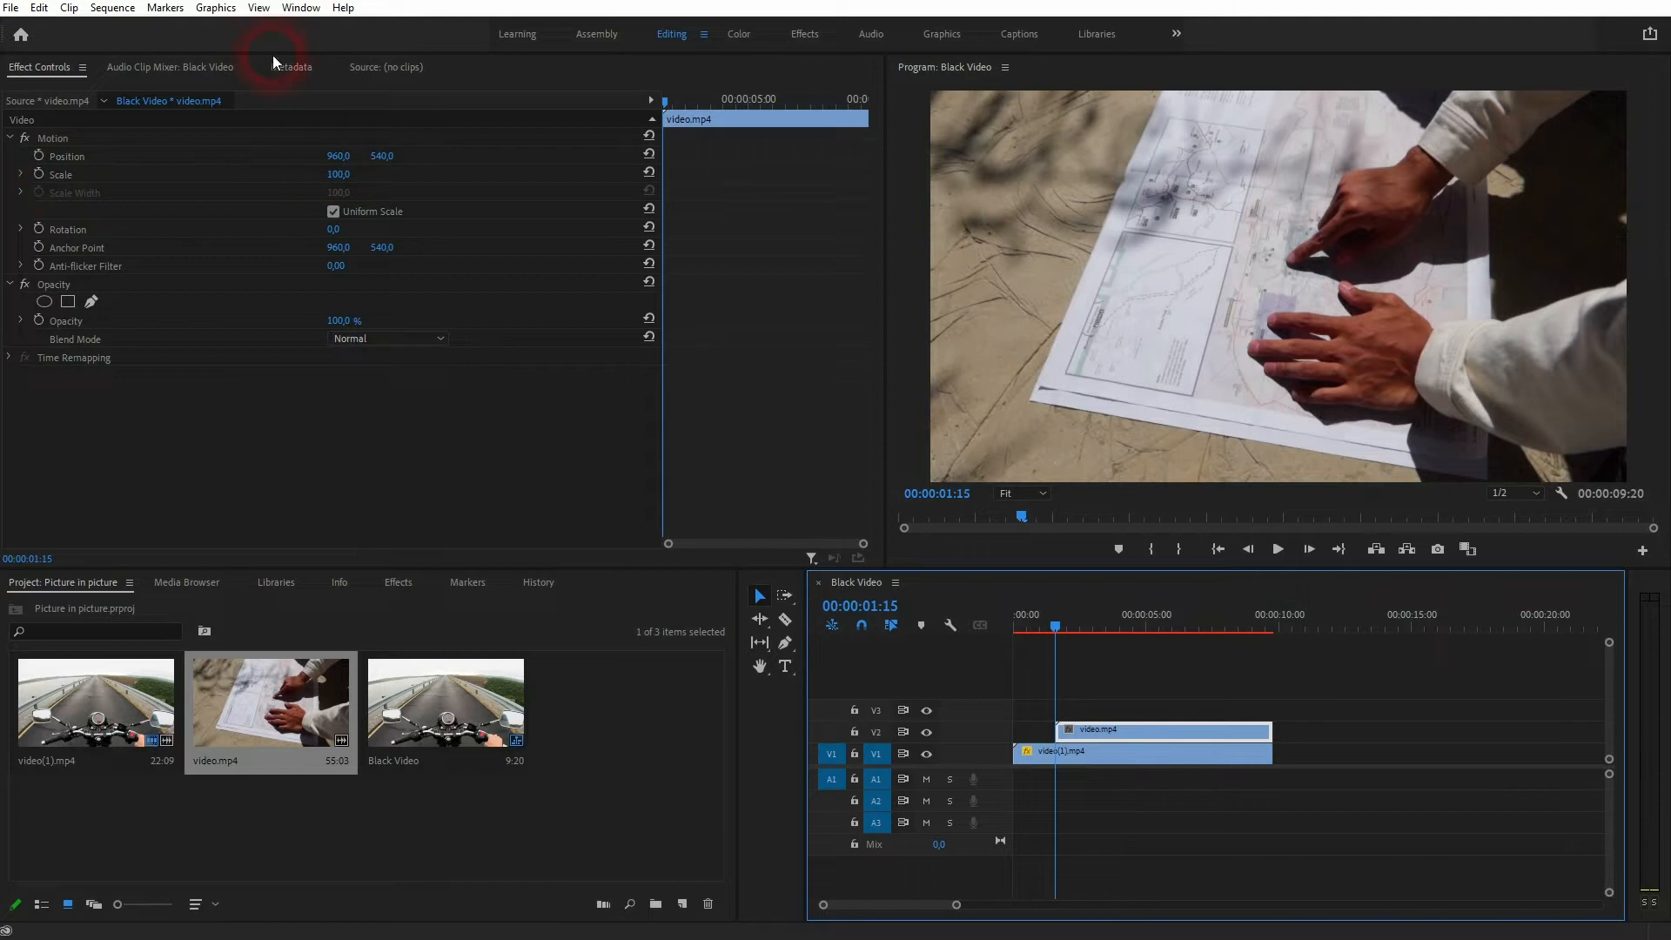
In Effect Controls, set the map clip's Scale to 40 and Position to 1525.4, 230.4
{"action": "left_click", "coordinate": [301, 8]}
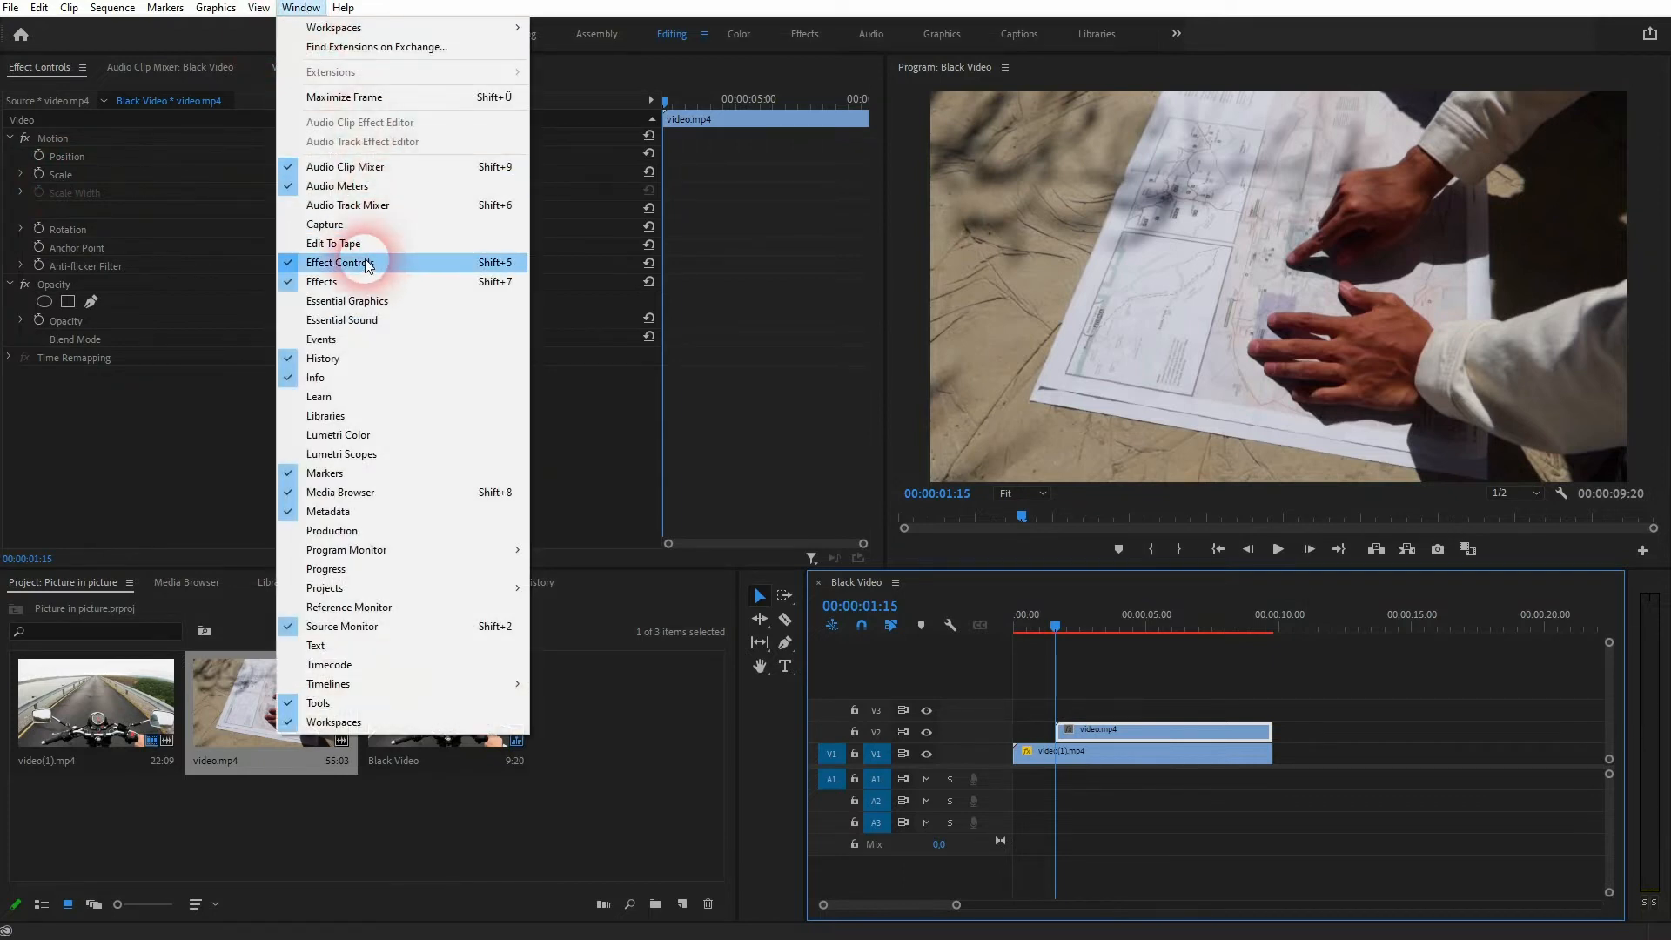
{"action": "left_click", "coordinate": [340, 262]}
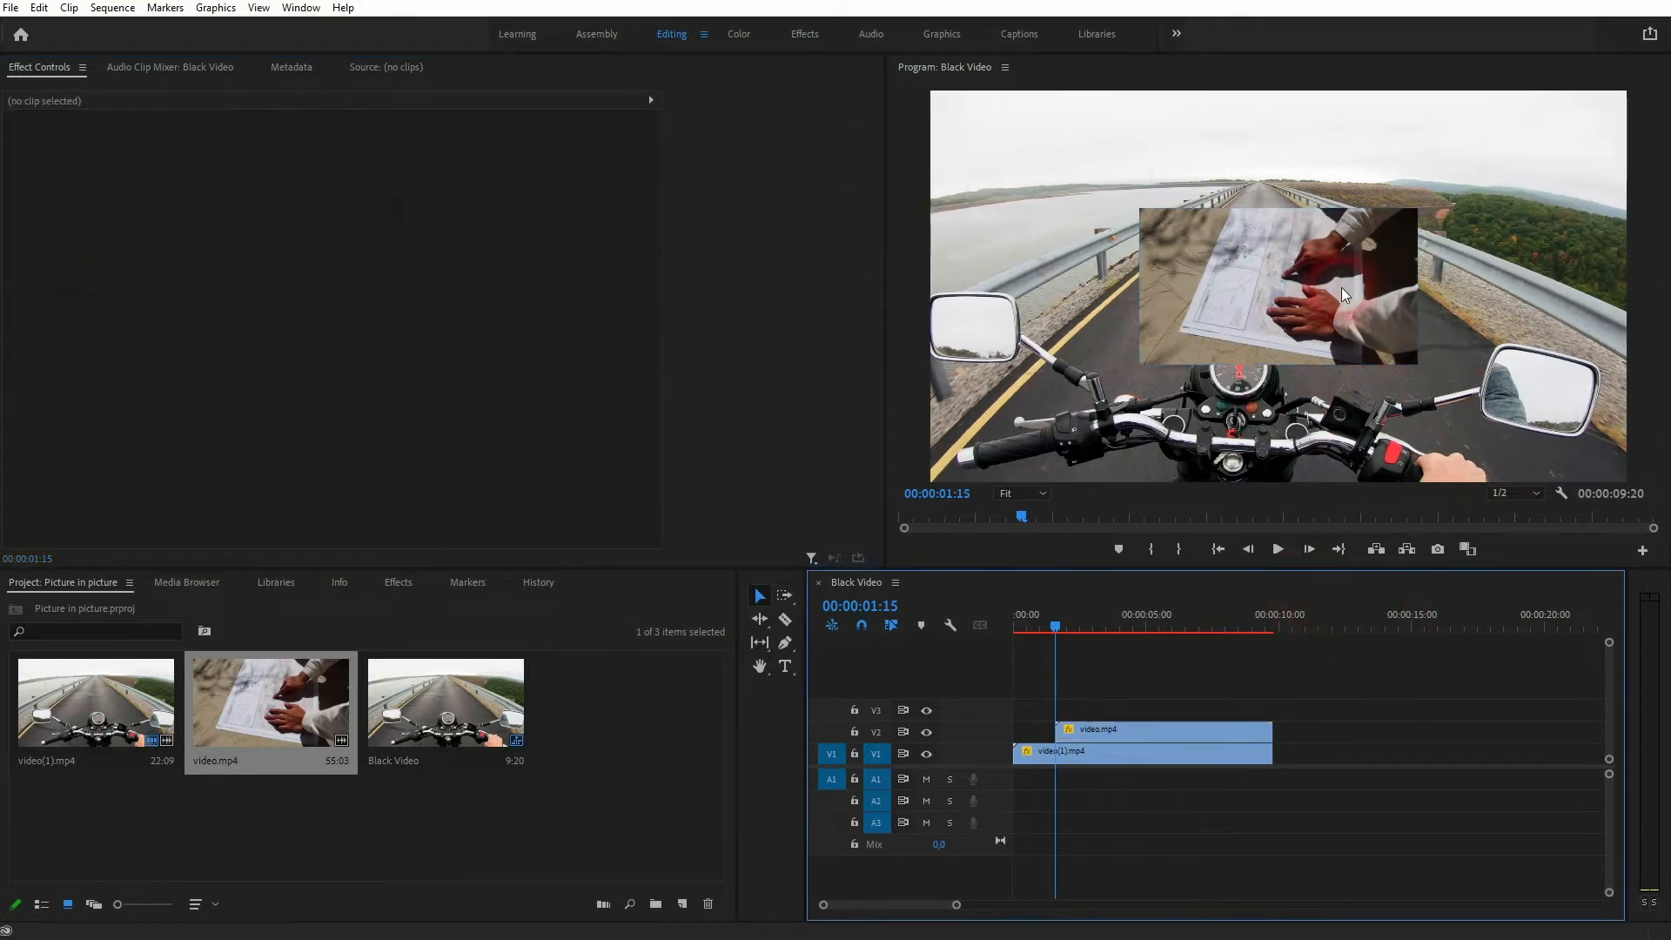
{"action": "left_click", "coordinate": [1162, 730]}
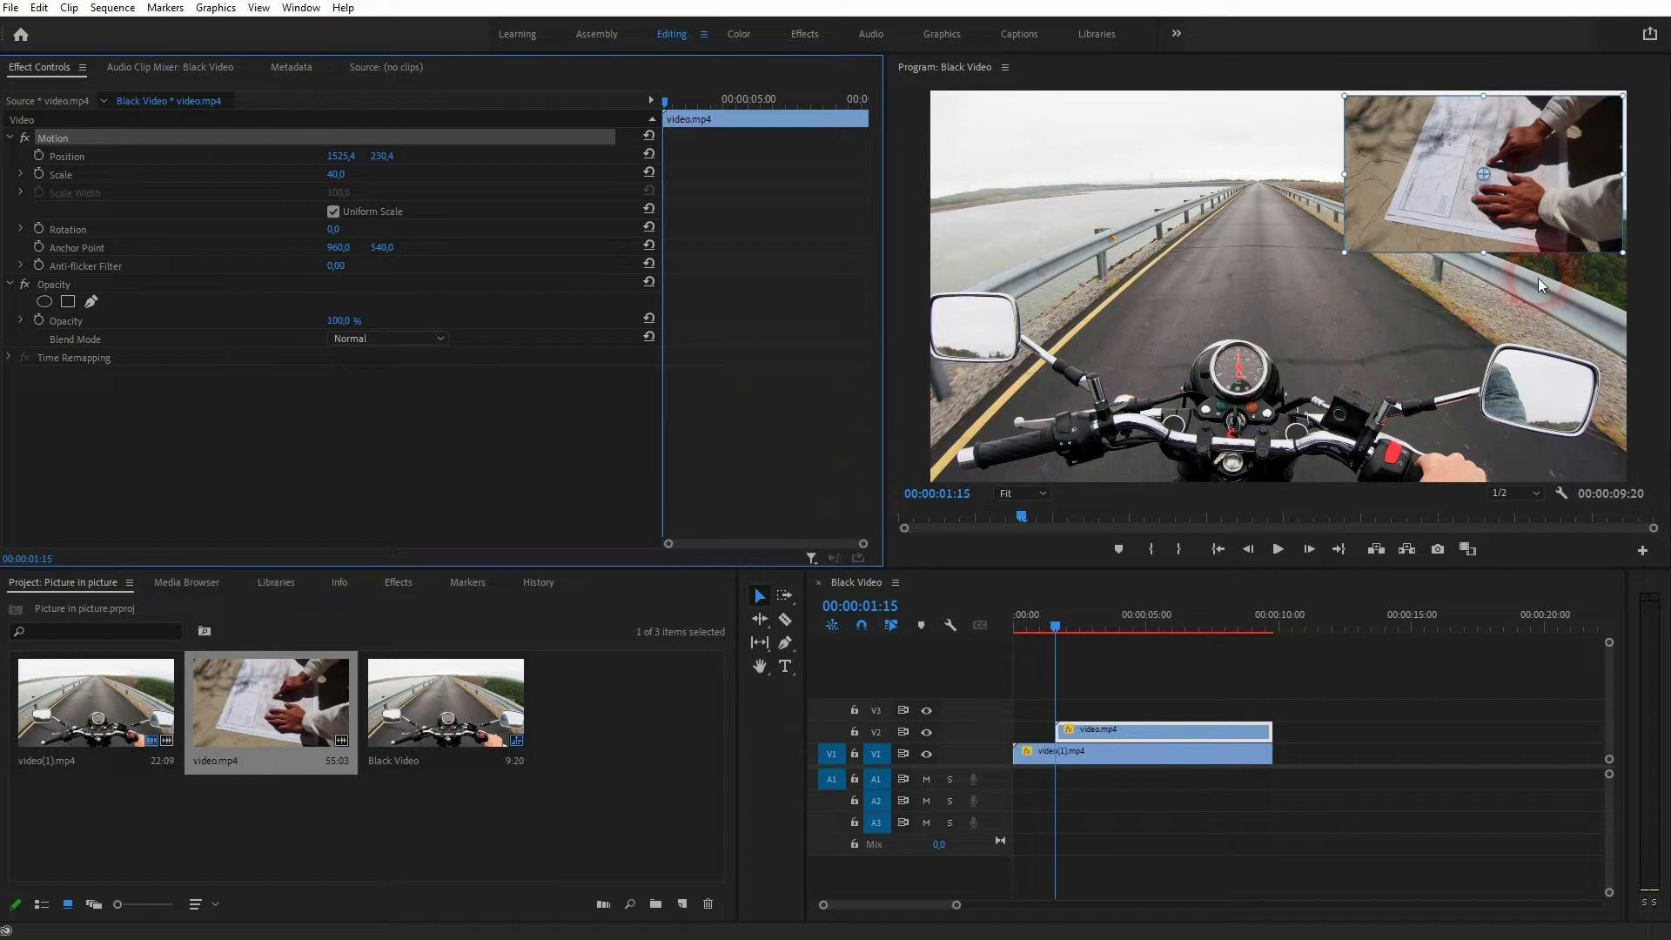
{"action": "left_click", "coordinate": [1225, 671]}
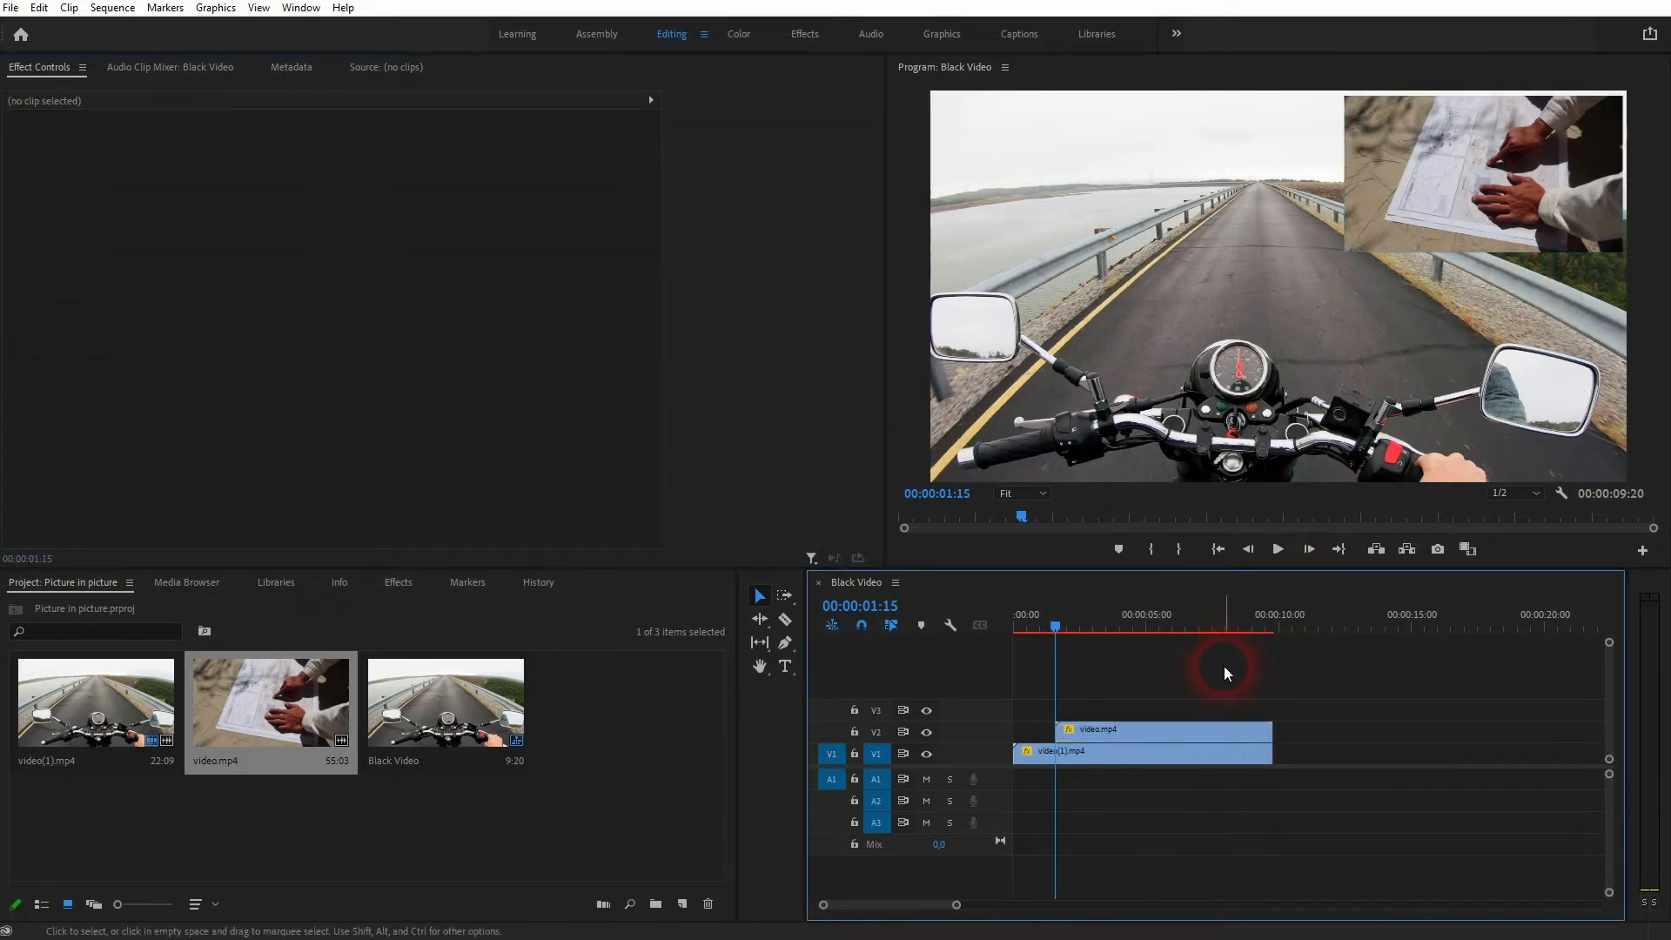
{"action": "left_click", "coordinate": [1039, 626]}
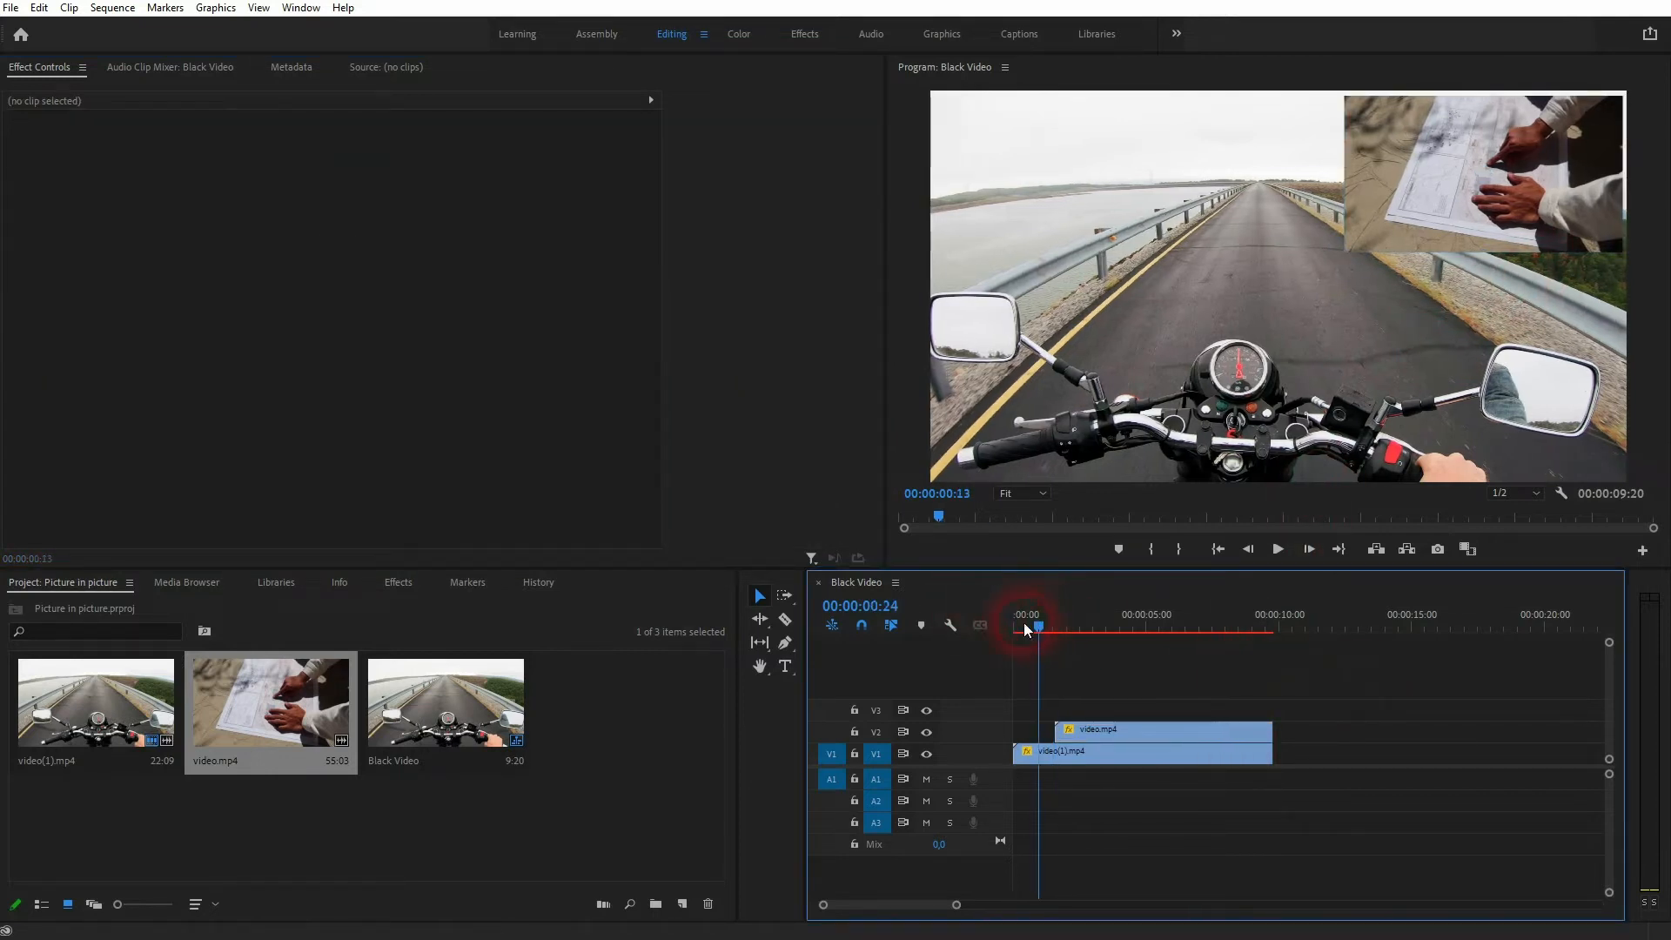
{"action": "left_click", "coordinate": [1277, 549]}
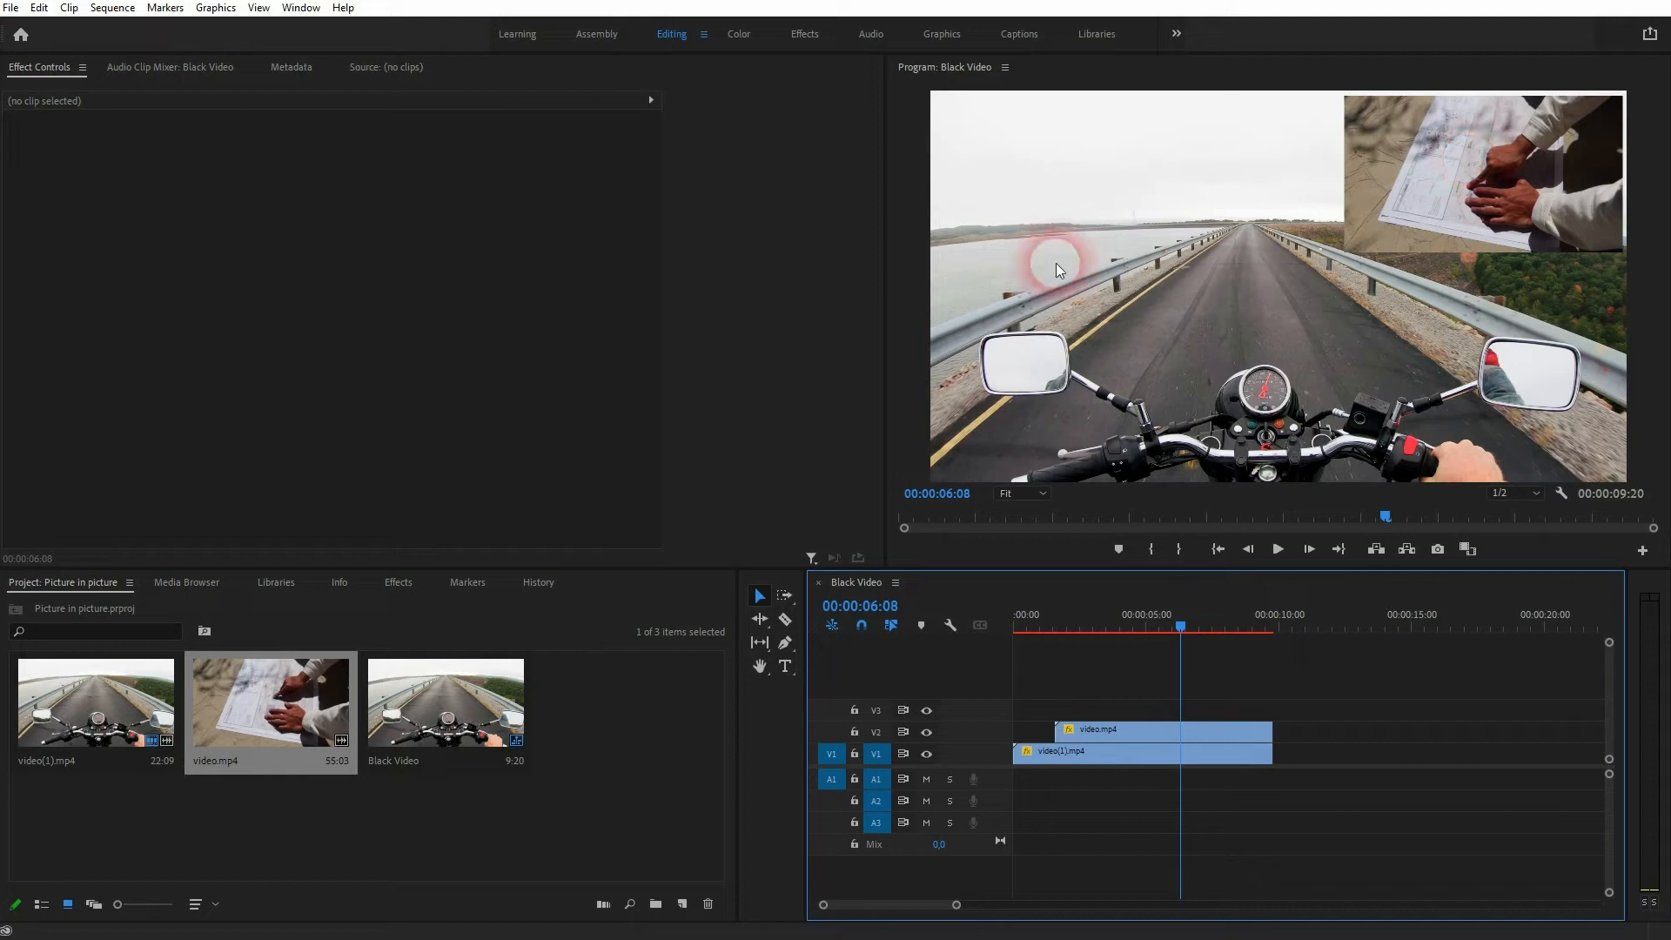
Search Effects for 'grid' and apply the Obsolete Grid effect to video.mp4
{"action": "left_click", "coordinate": [397, 582]}
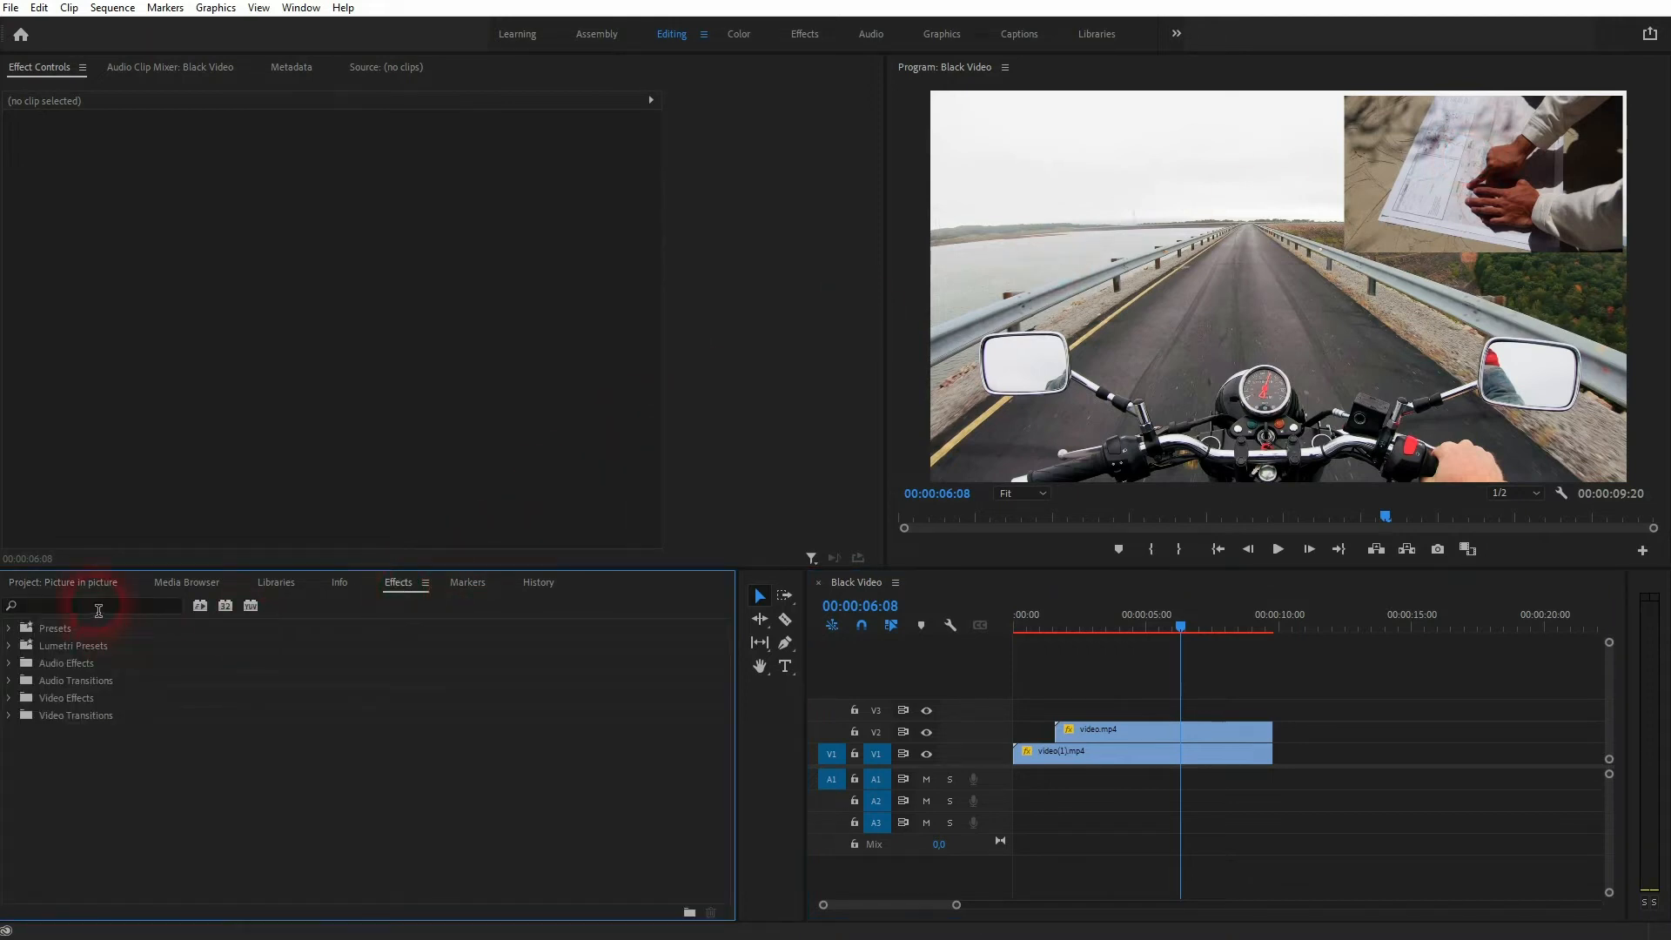
{"action": "type", "text": "grid"}
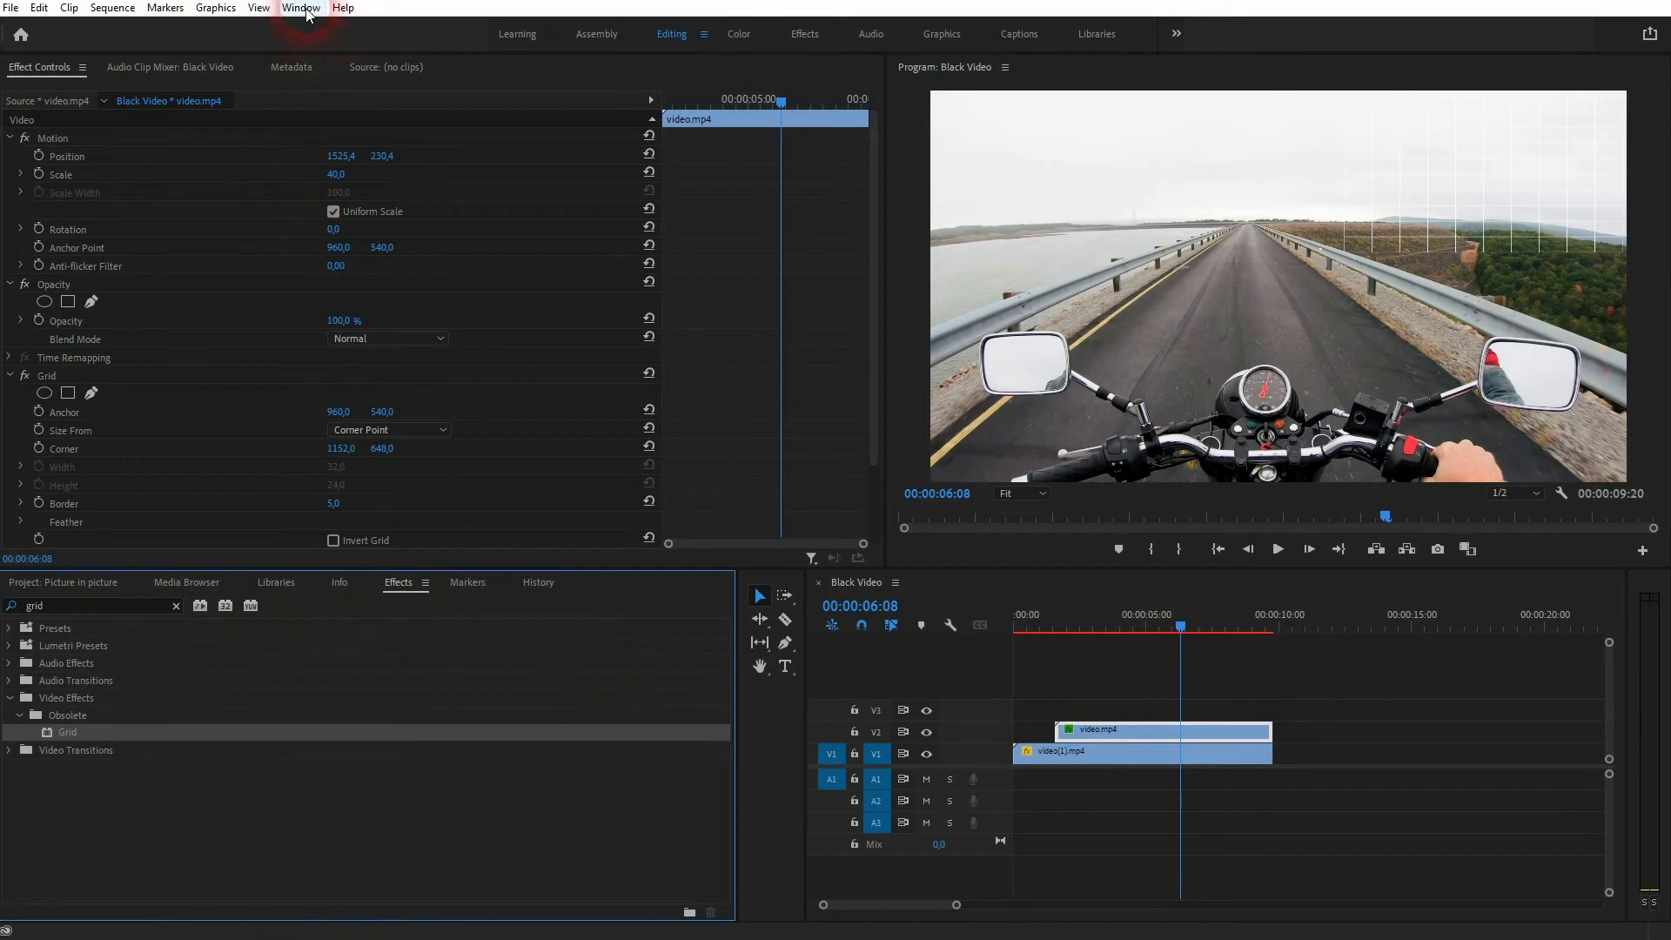
{"action": "left_click", "coordinate": [300, 8]}
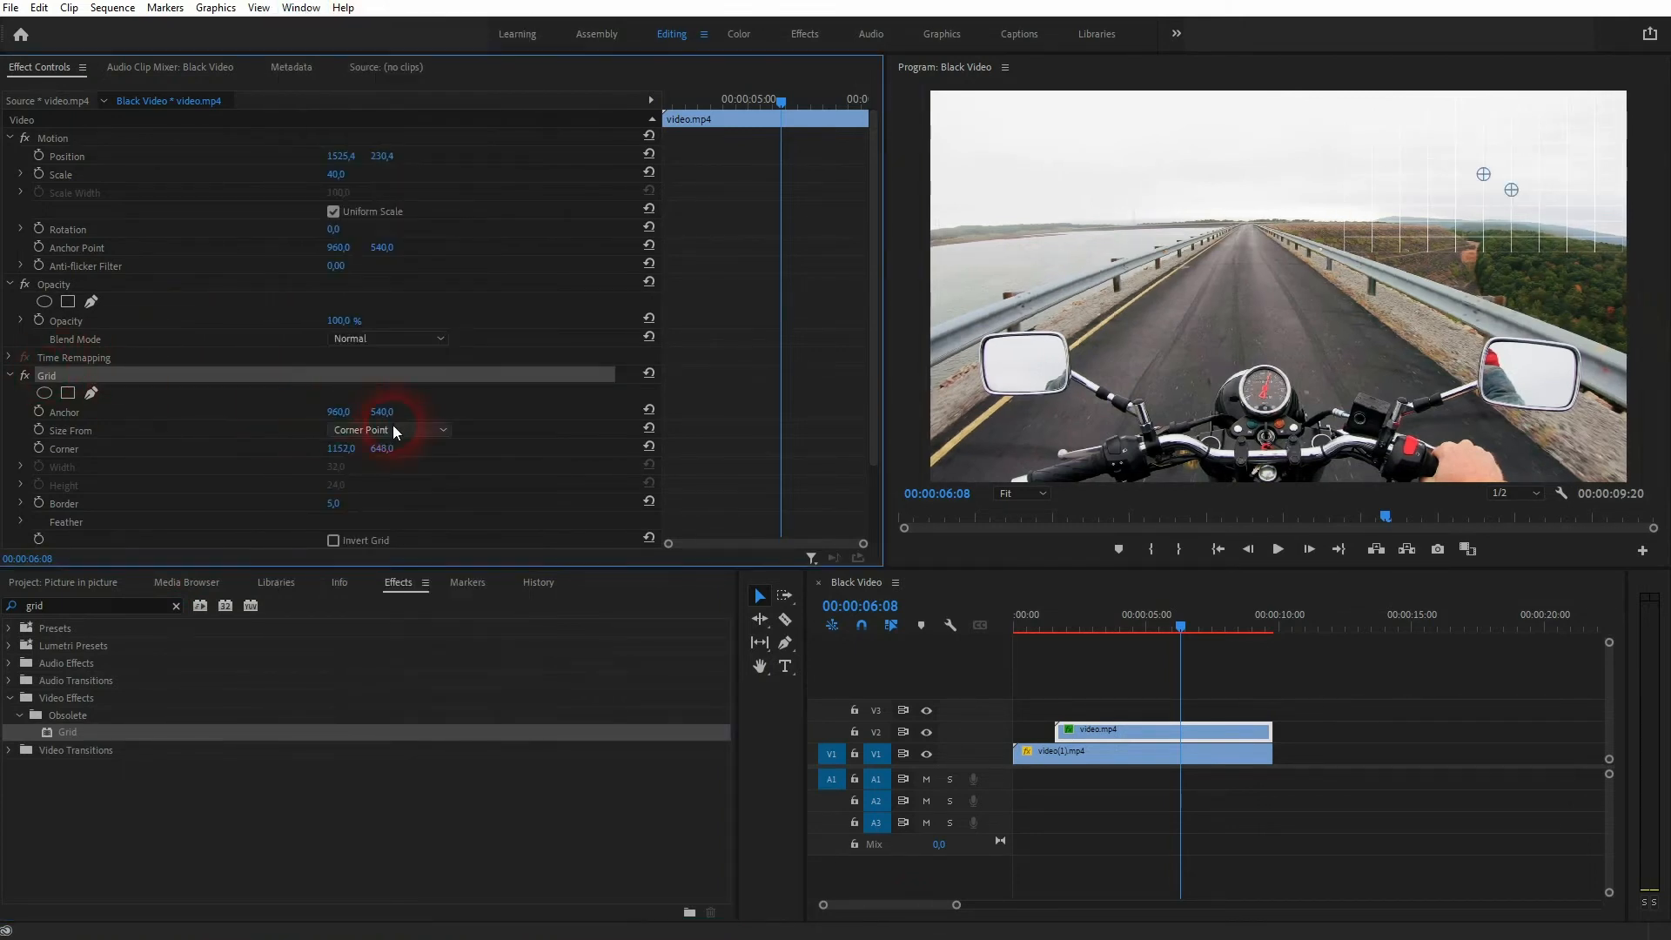
Set Grid to Width & Height Sliders, anchor 0,0, width 1920, height 1080, border 50
{"action": "left_click", "coordinate": [387, 429]}
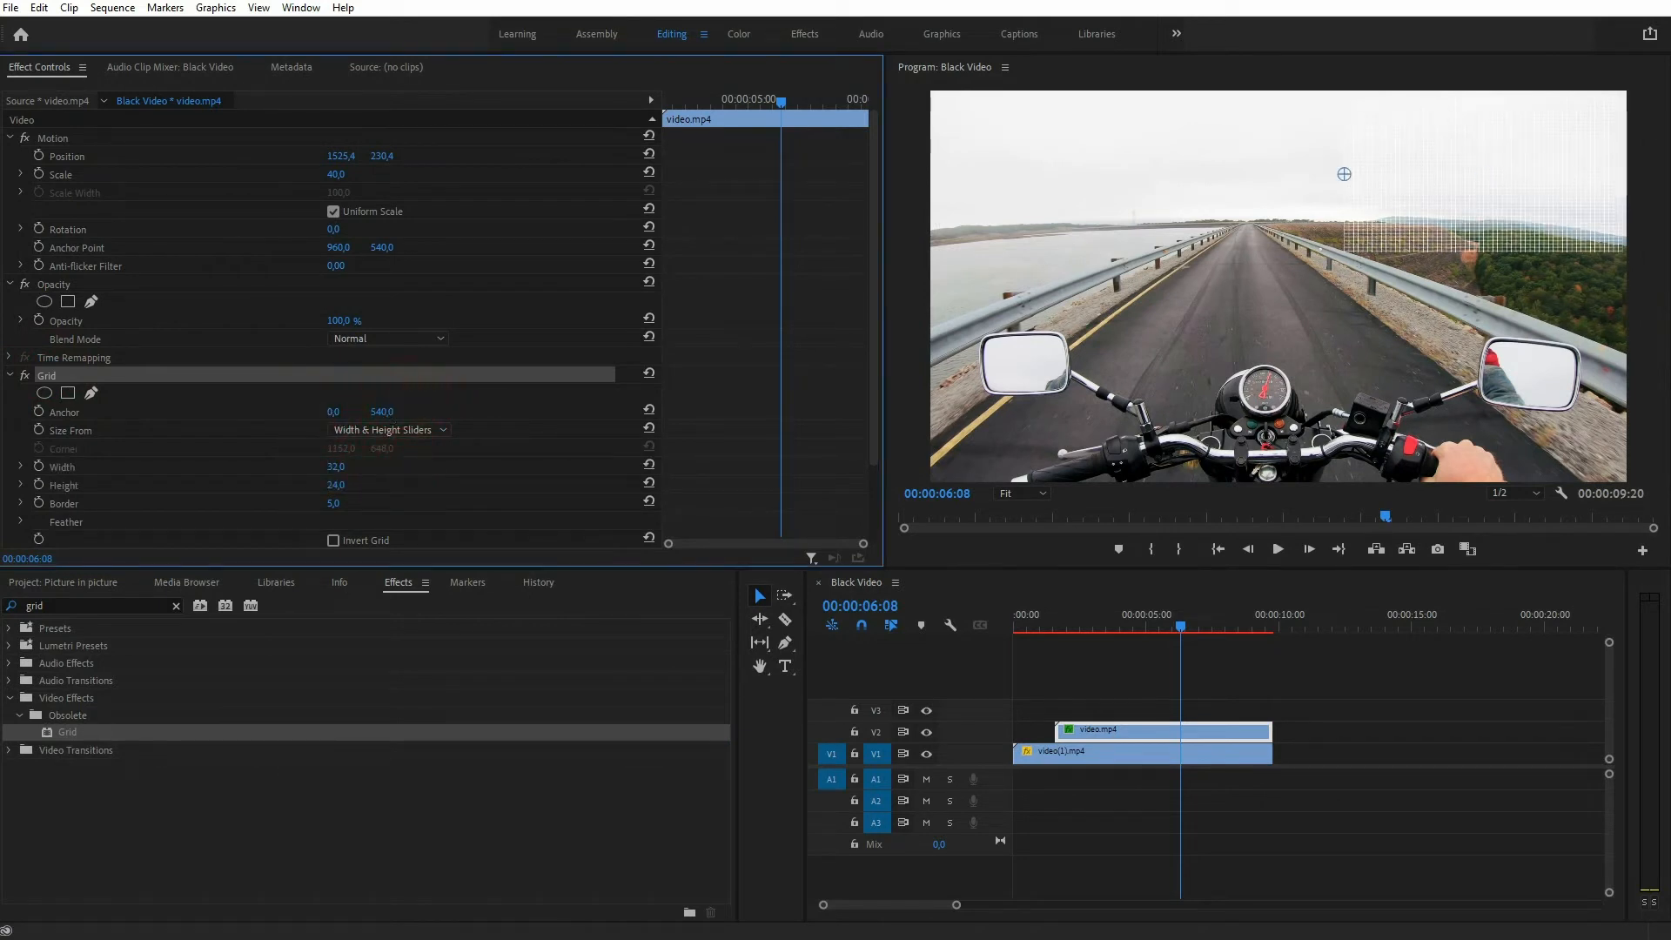
{"action": "left_click", "coordinate": [378, 411]}
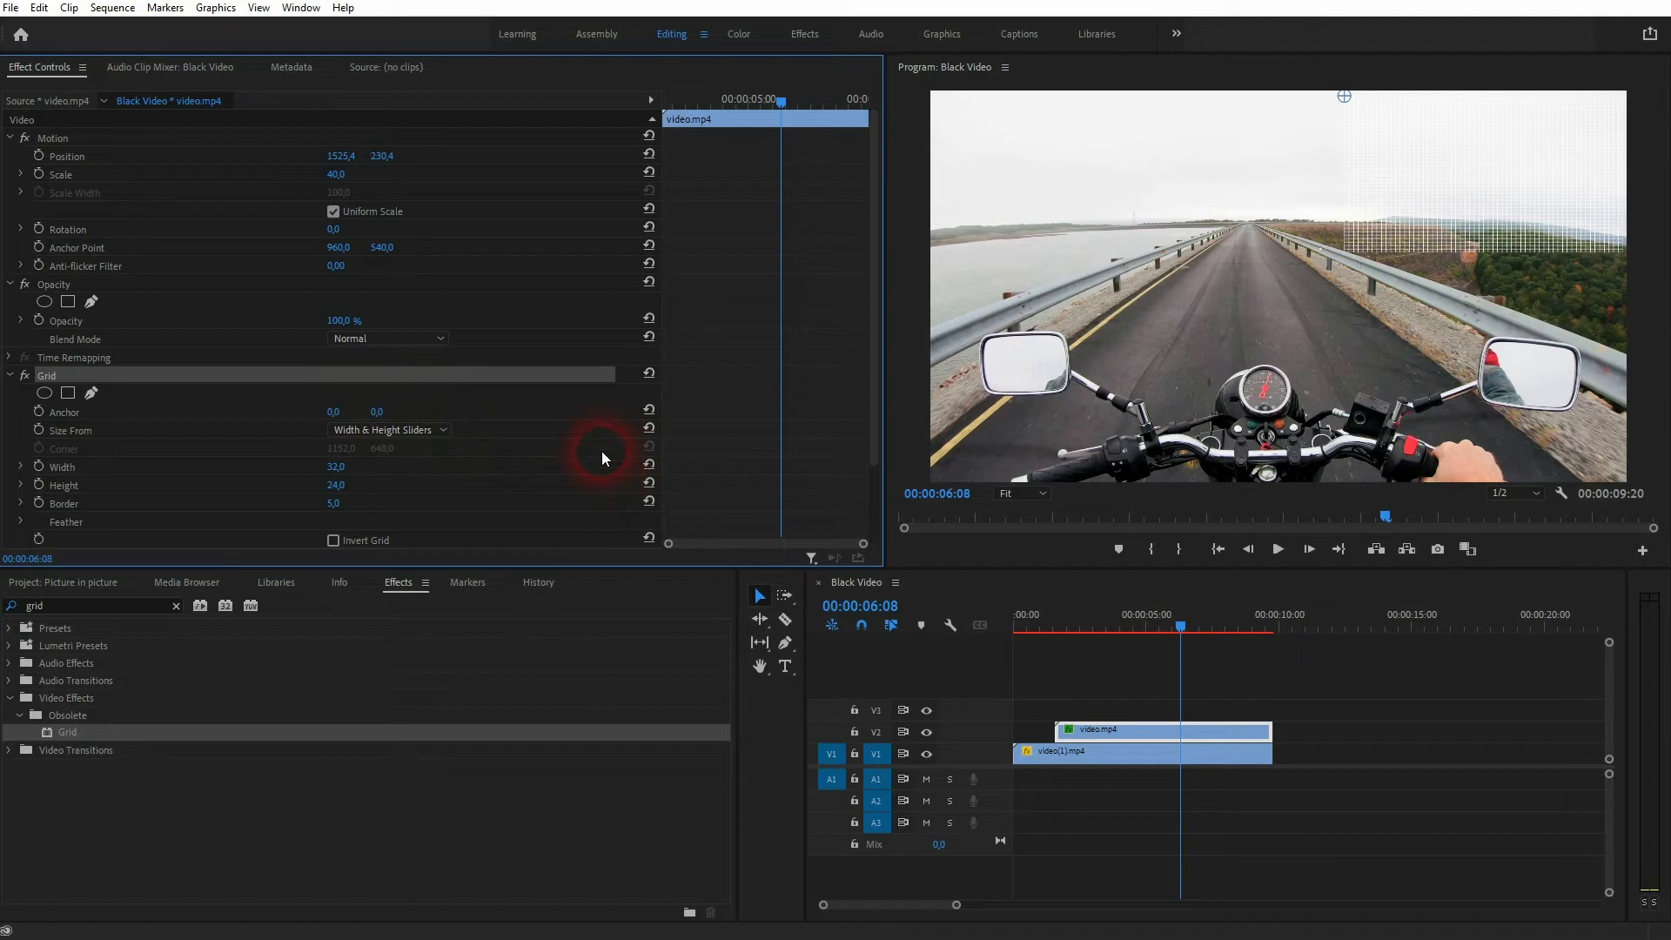
{"action": "double_click", "coordinate": [339, 466]}
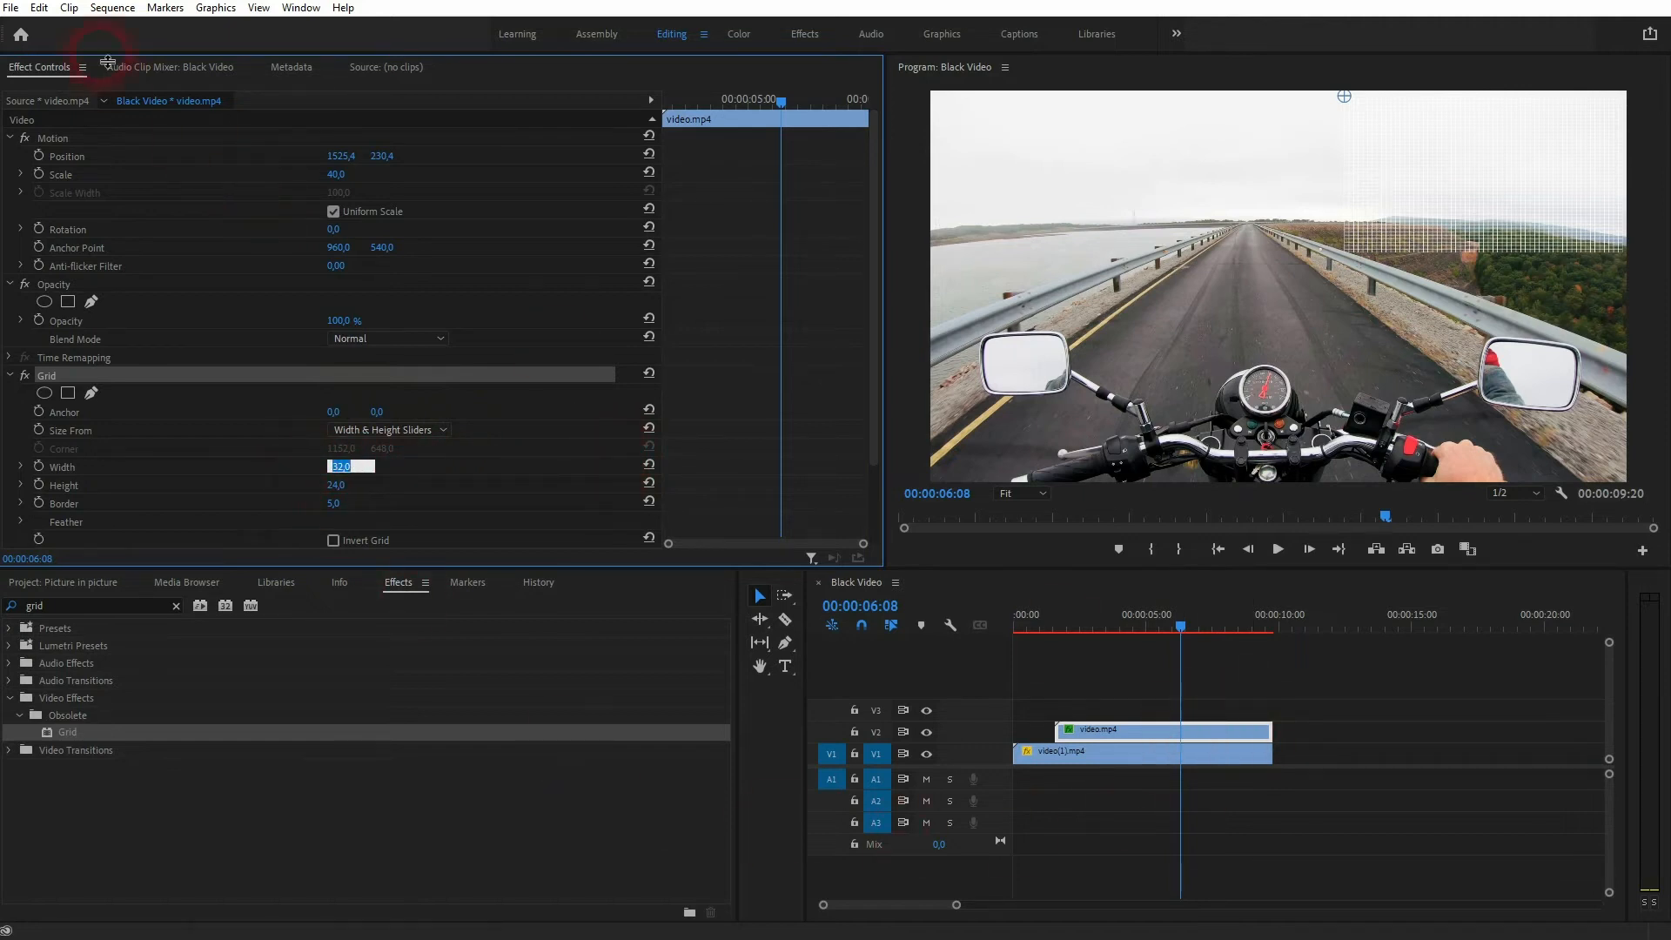
{"action": "left_click", "coordinate": [112, 8]}
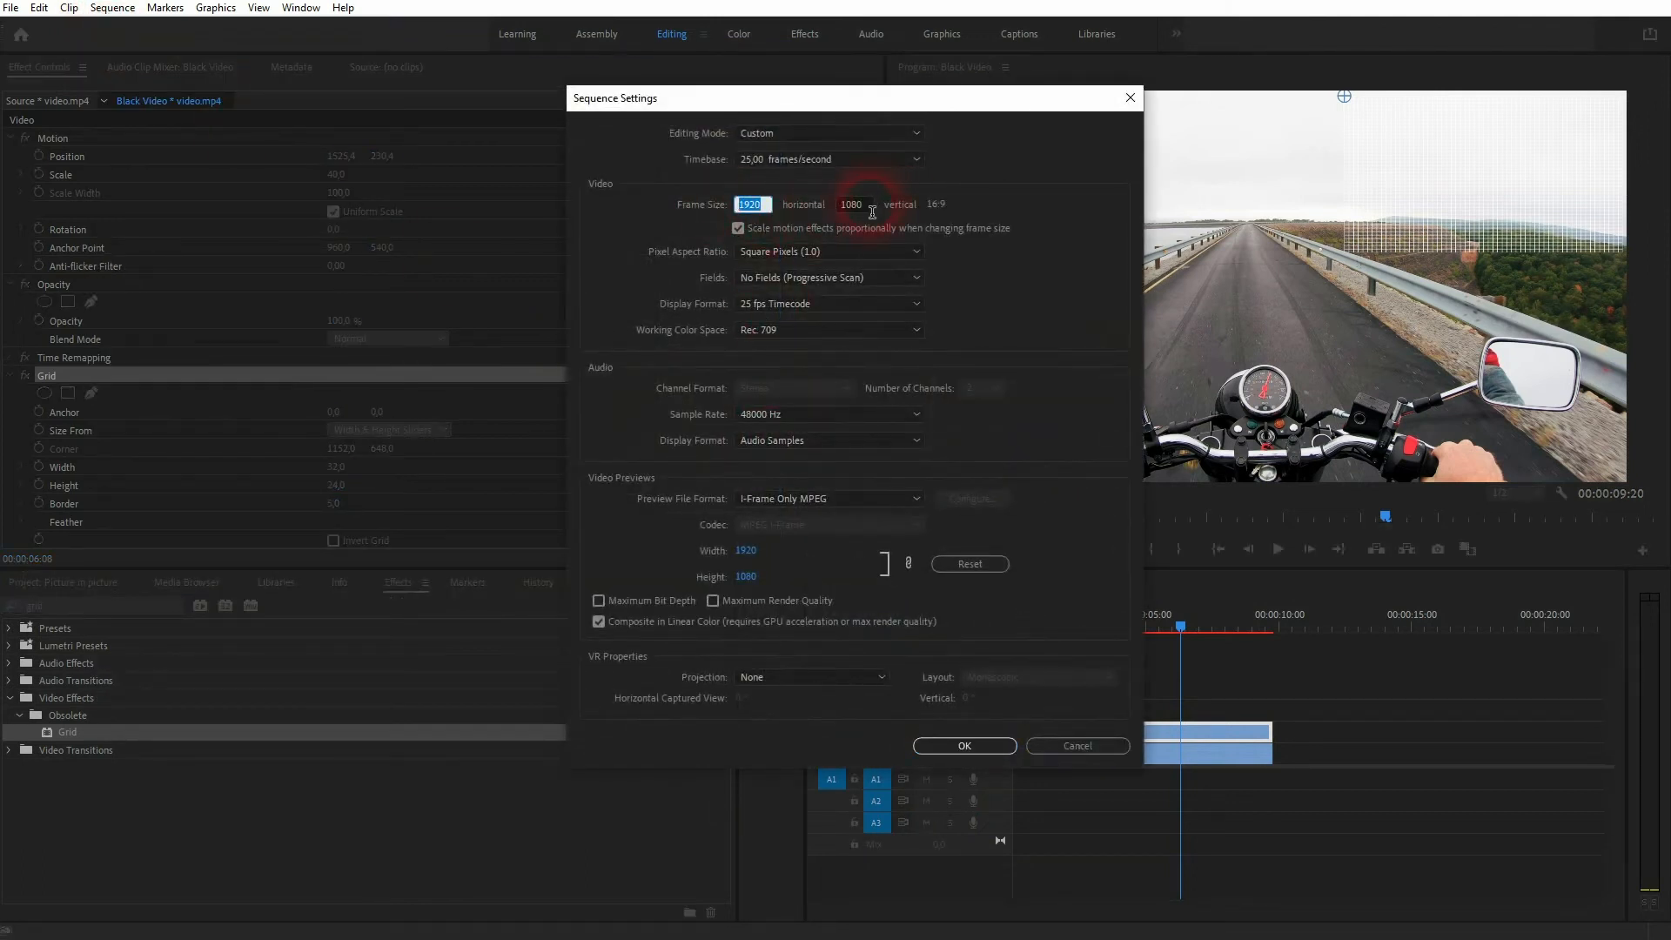
{"action": "left_click", "coordinate": [962, 745]}
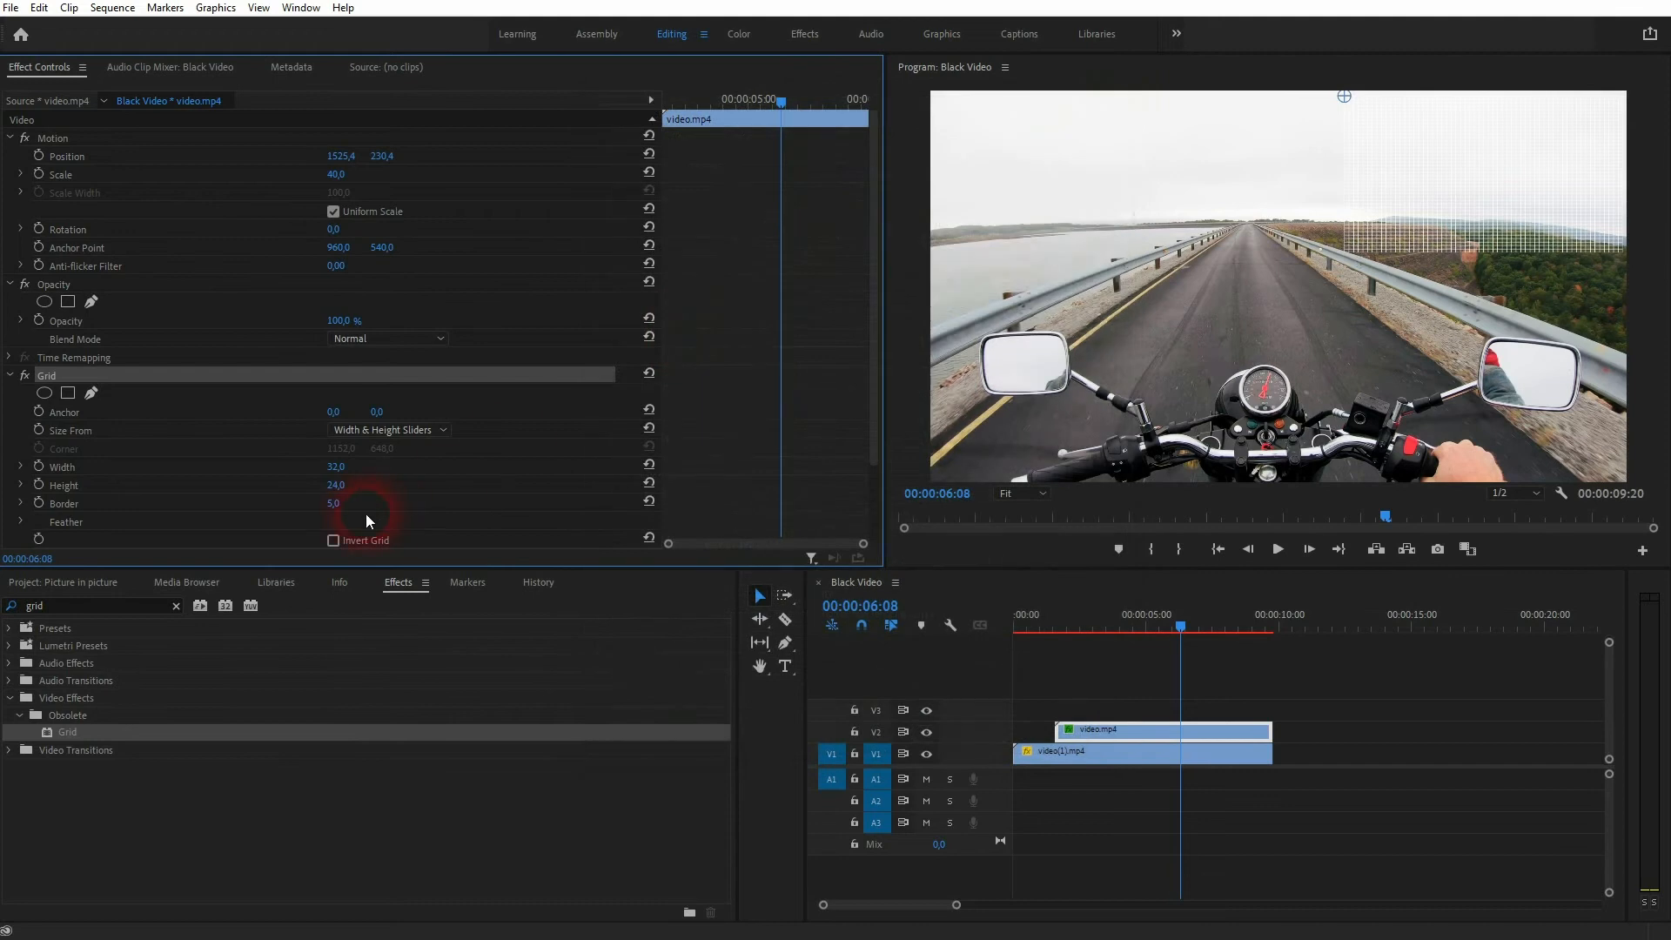
{"action": "double_click", "coordinate": [338, 466]}
{"action": "type", "text": "1920"}
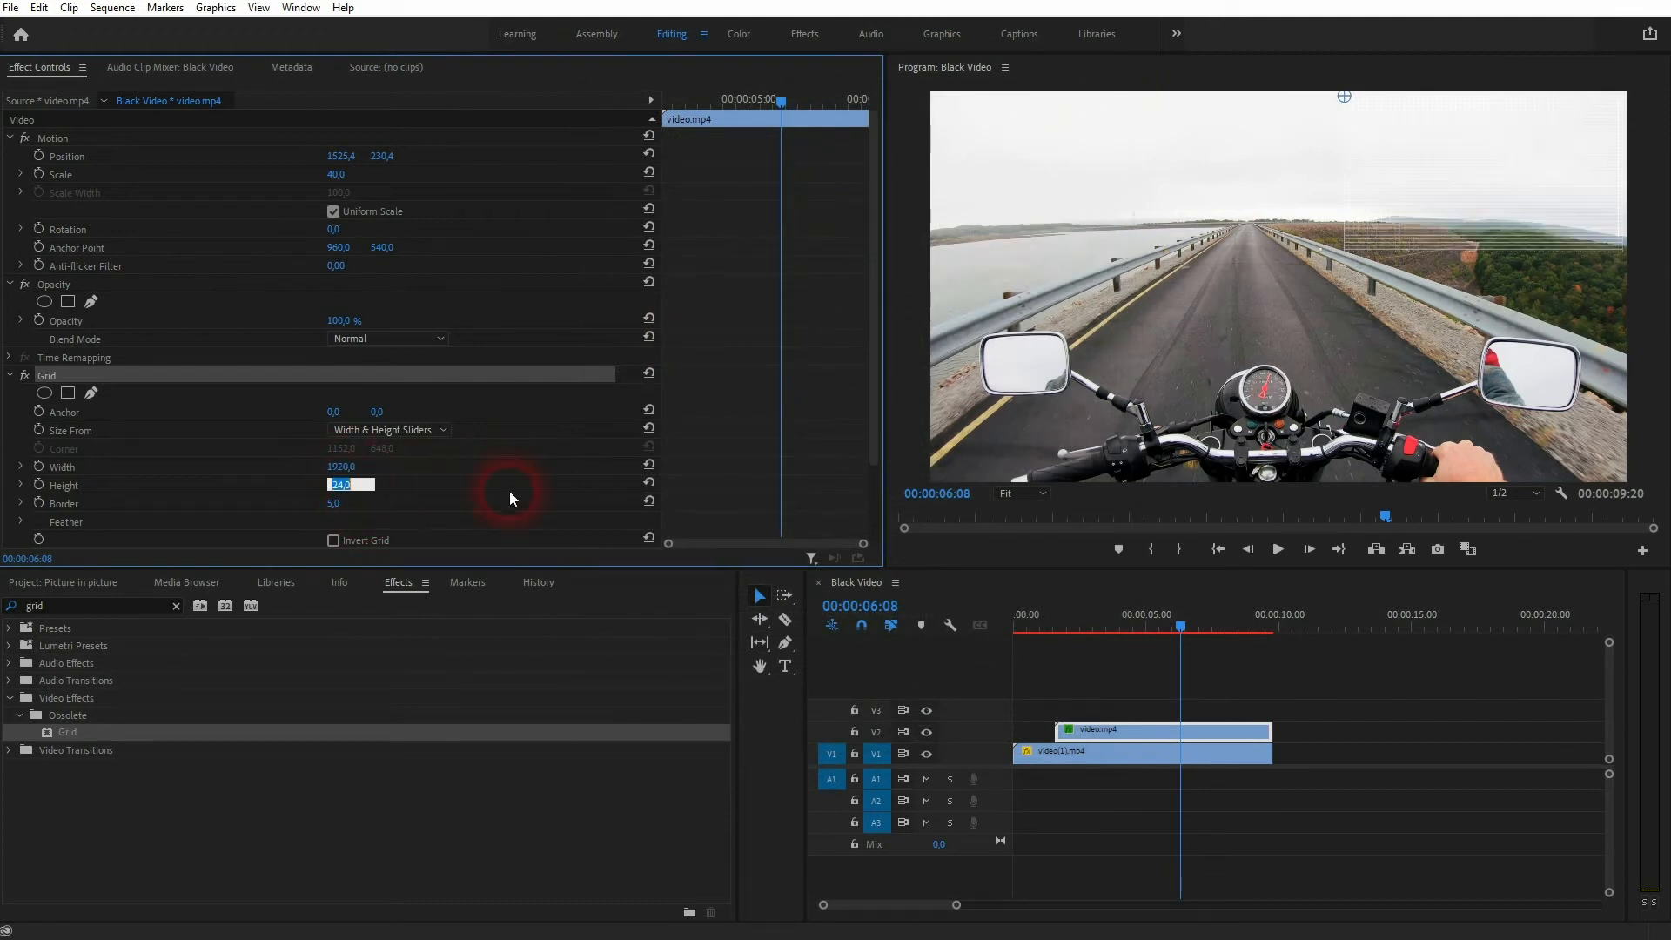
{"action": "type", "text": "1080"}
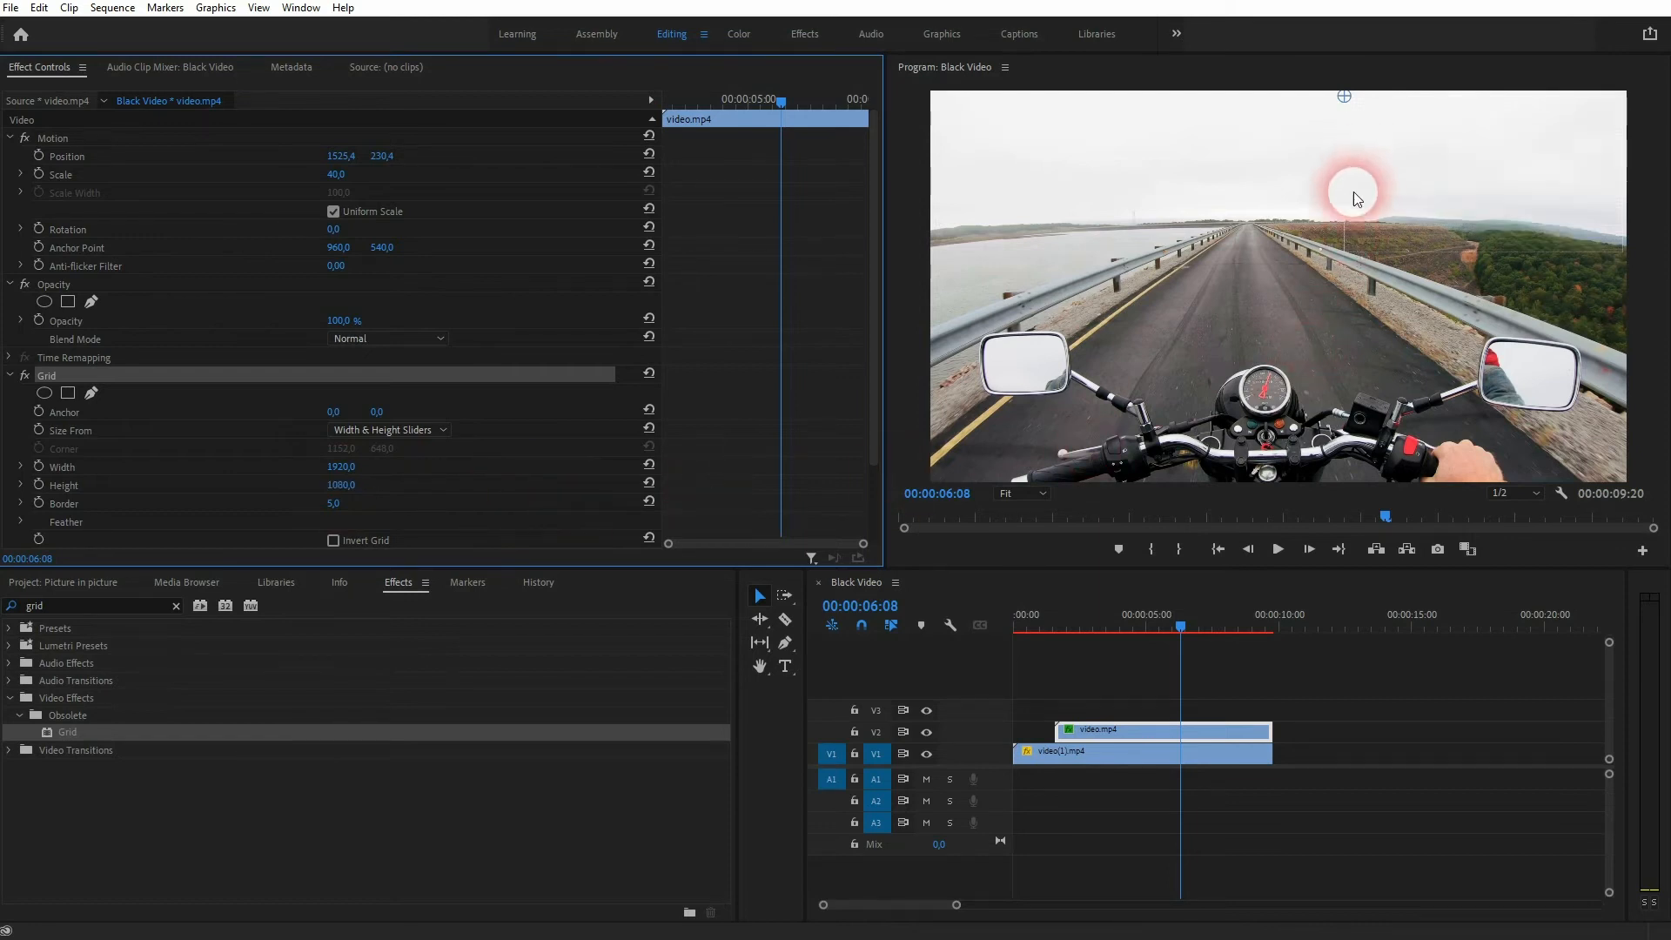
{"action": "double_click", "coordinate": [342, 503]}
{"action": "type", "text": "50"}
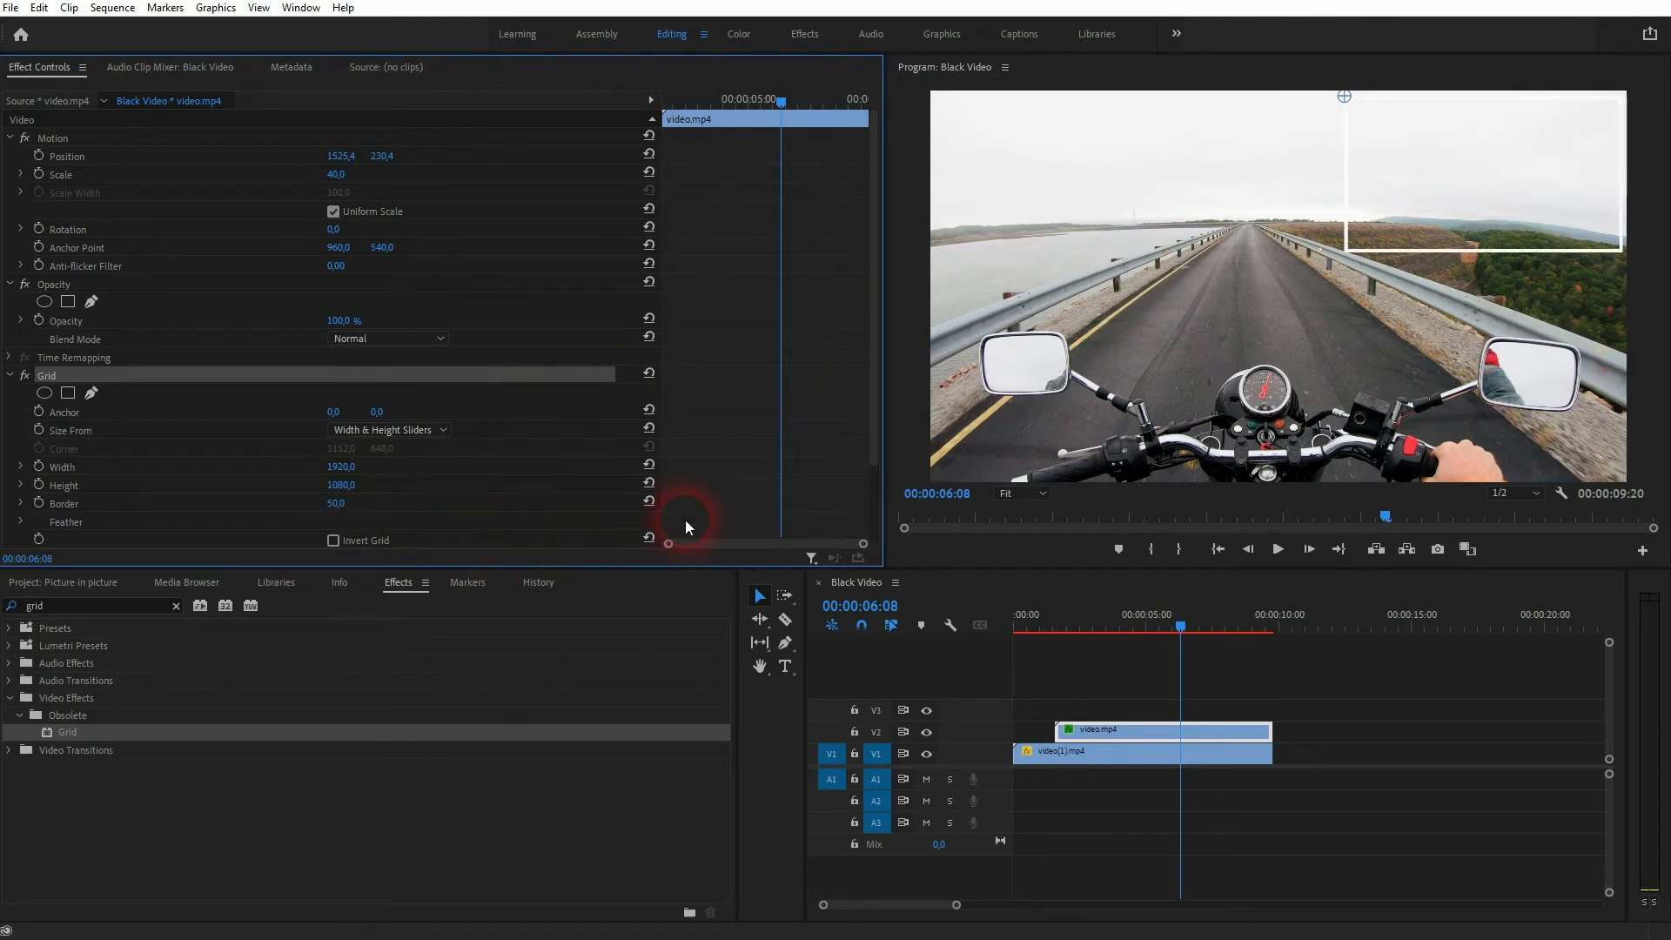
{"action": "mouse_move", "coordinate": [1345, 279]}
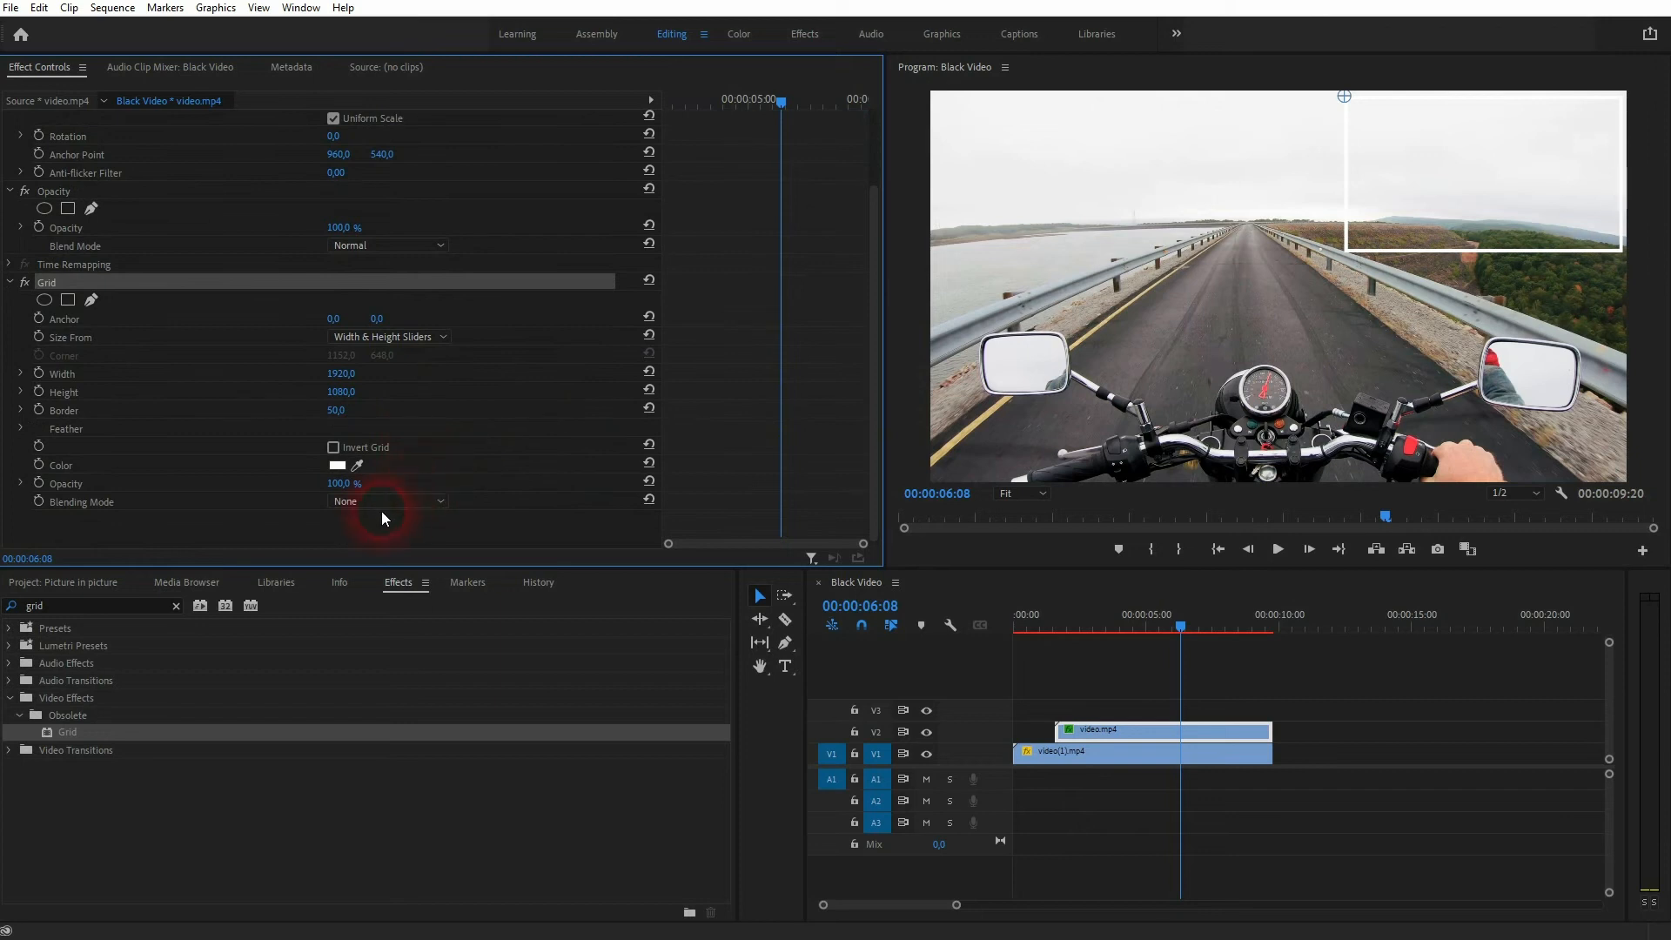
Set the Grid Blending Mode to Normal and play the sequence to preview the border
{"action": "left_click", "coordinate": [389, 501]}
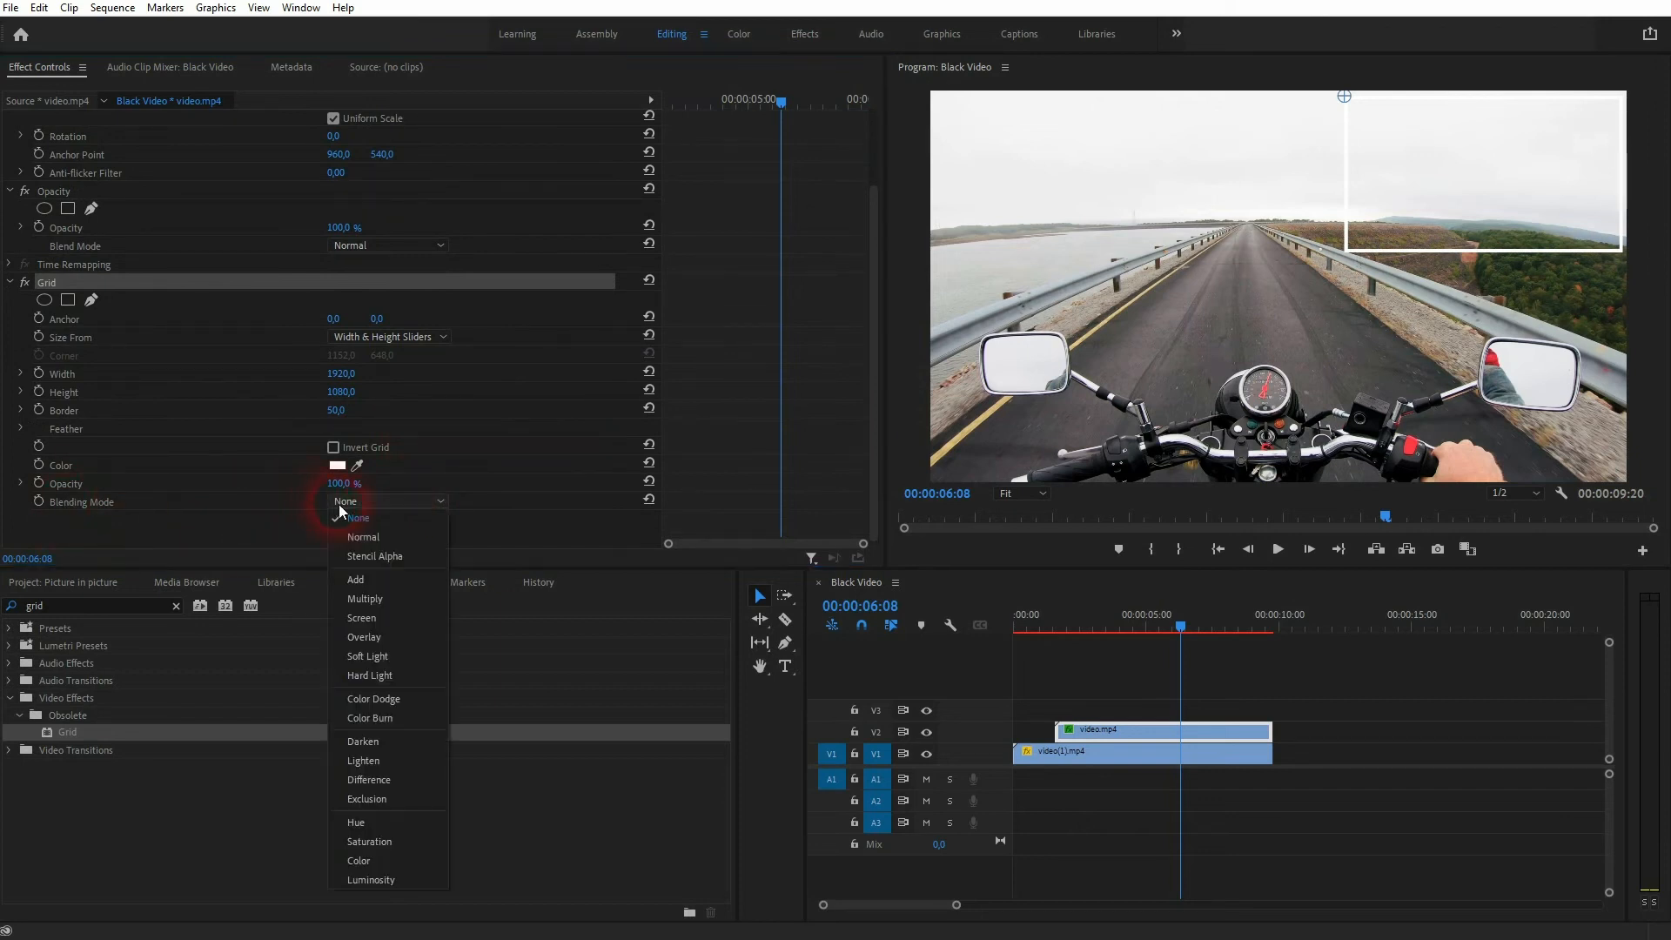
{"action": "left_click", "coordinate": [362, 536]}
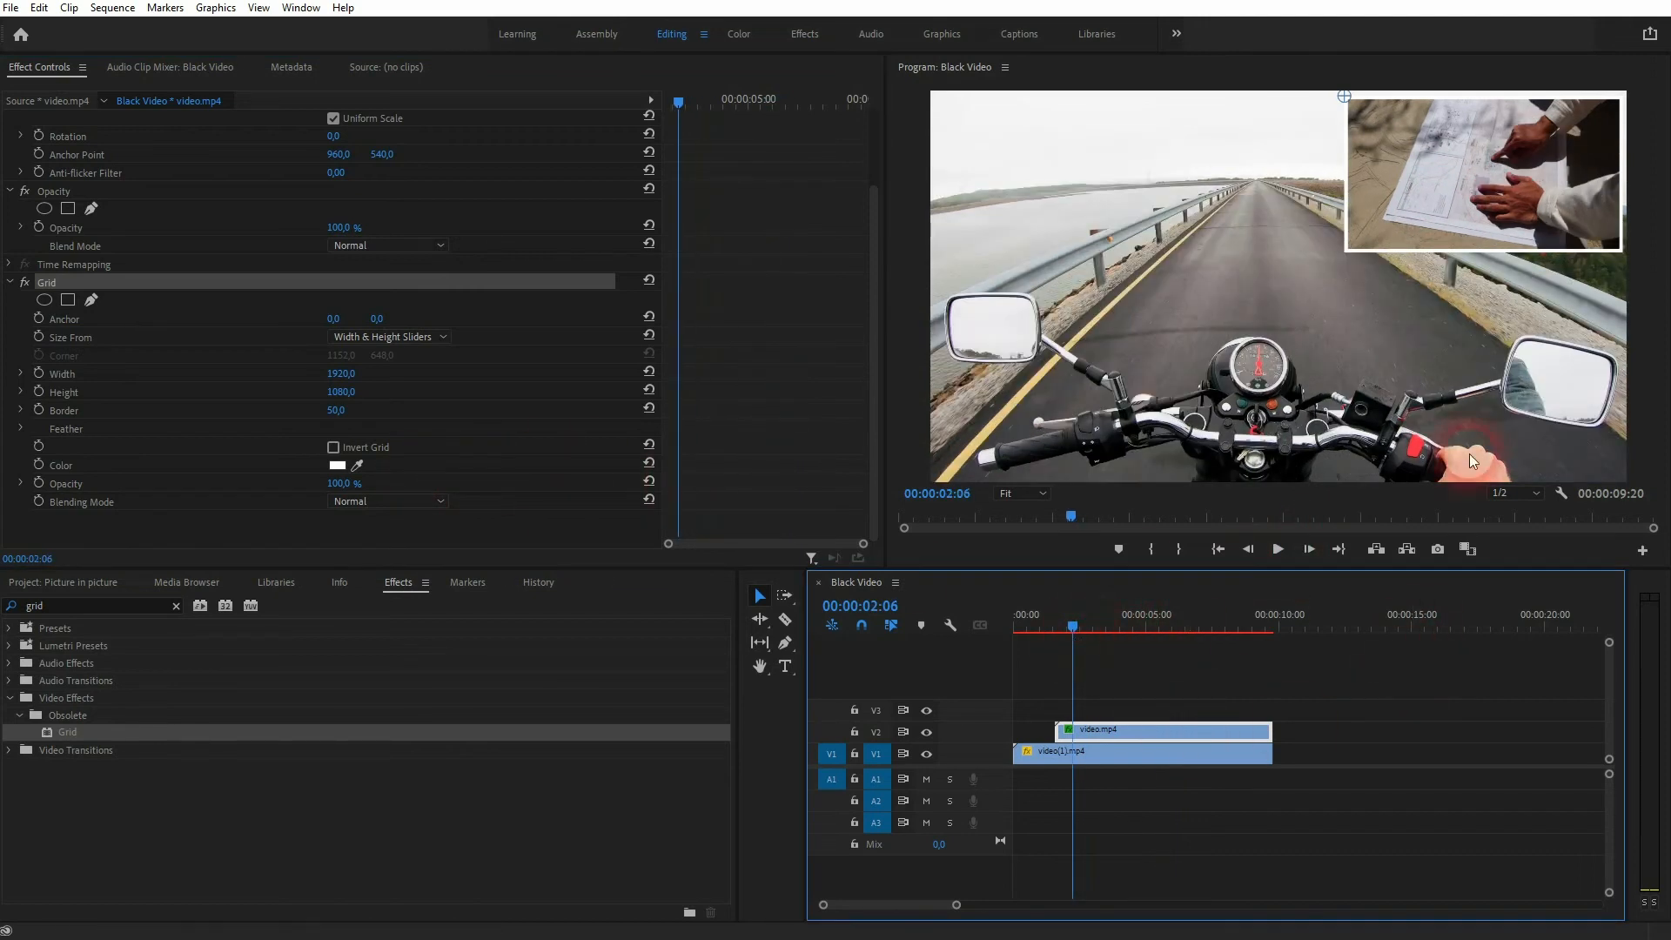
{"action": "left_click", "coordinate": [1277, 549]}
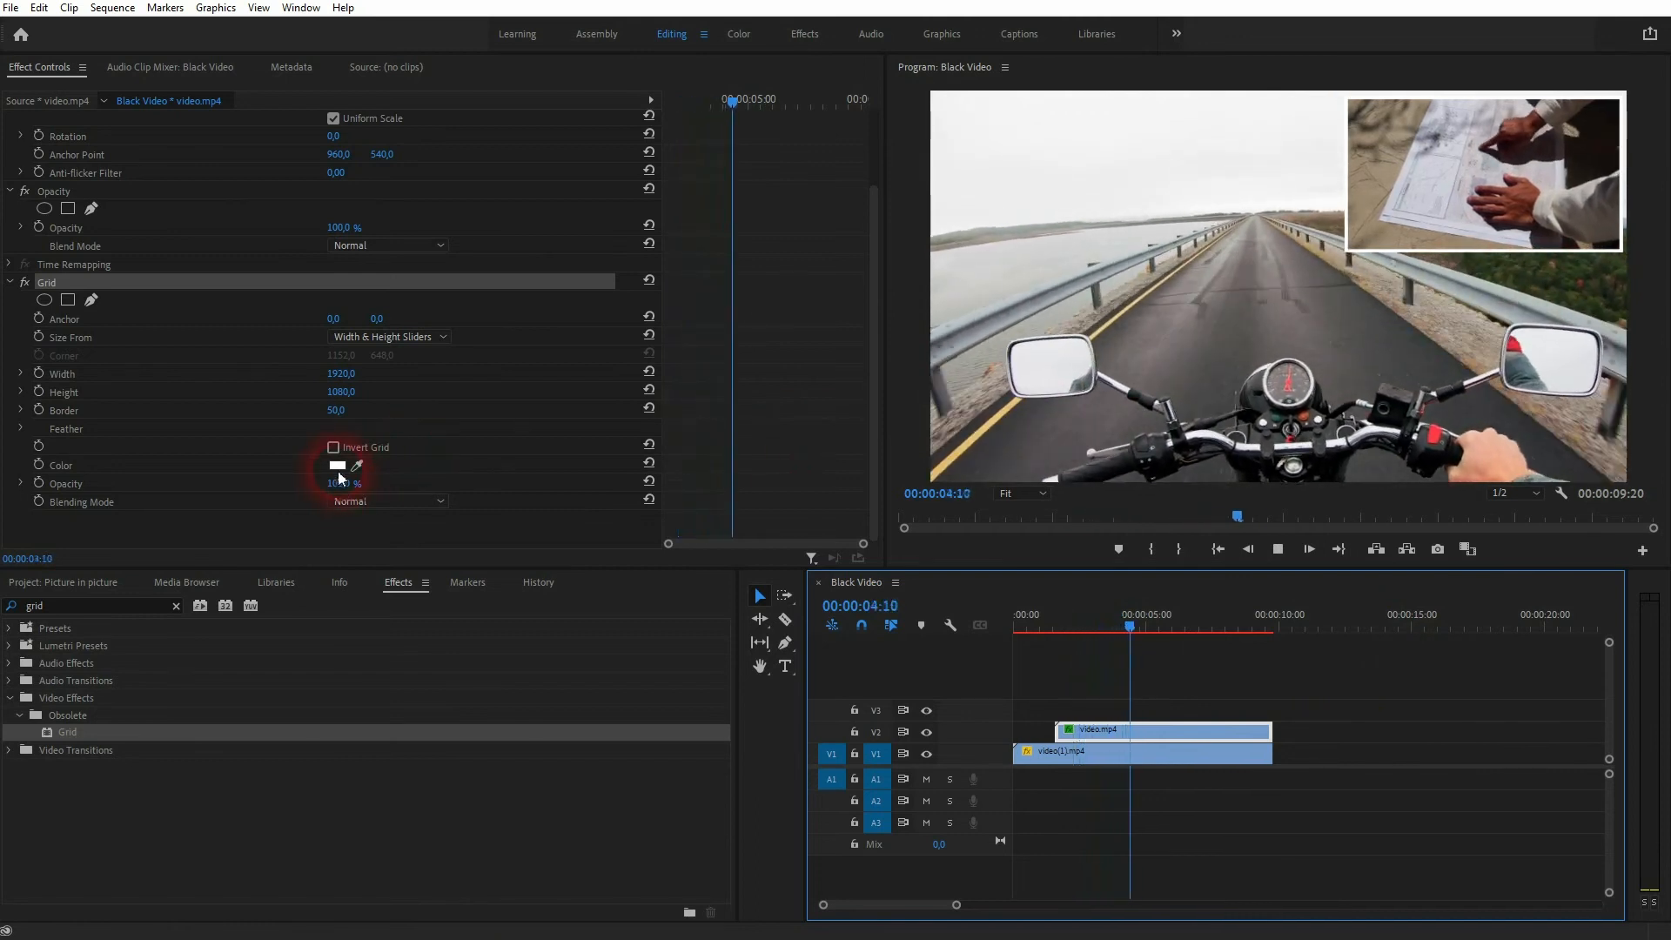
Change the Grid Color to red sampled from the footage with the eyedropper
{"action": "left_click", "coordinate": [338, 465]}
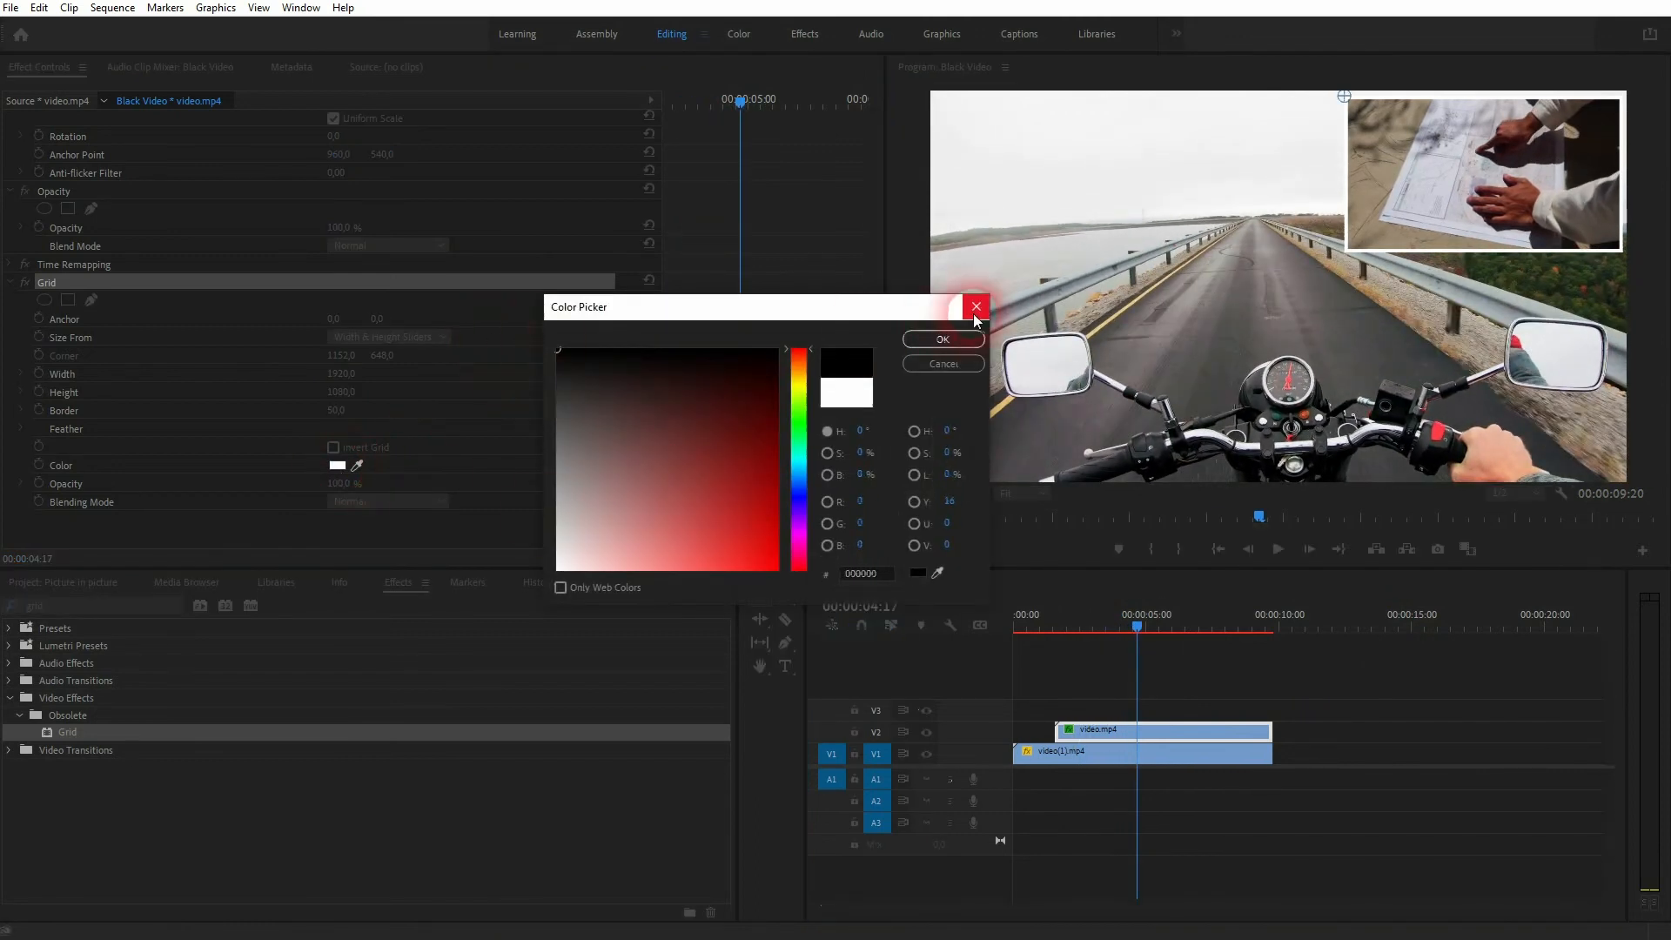
{"action": "left_click", "coordinate": [972, 308]}
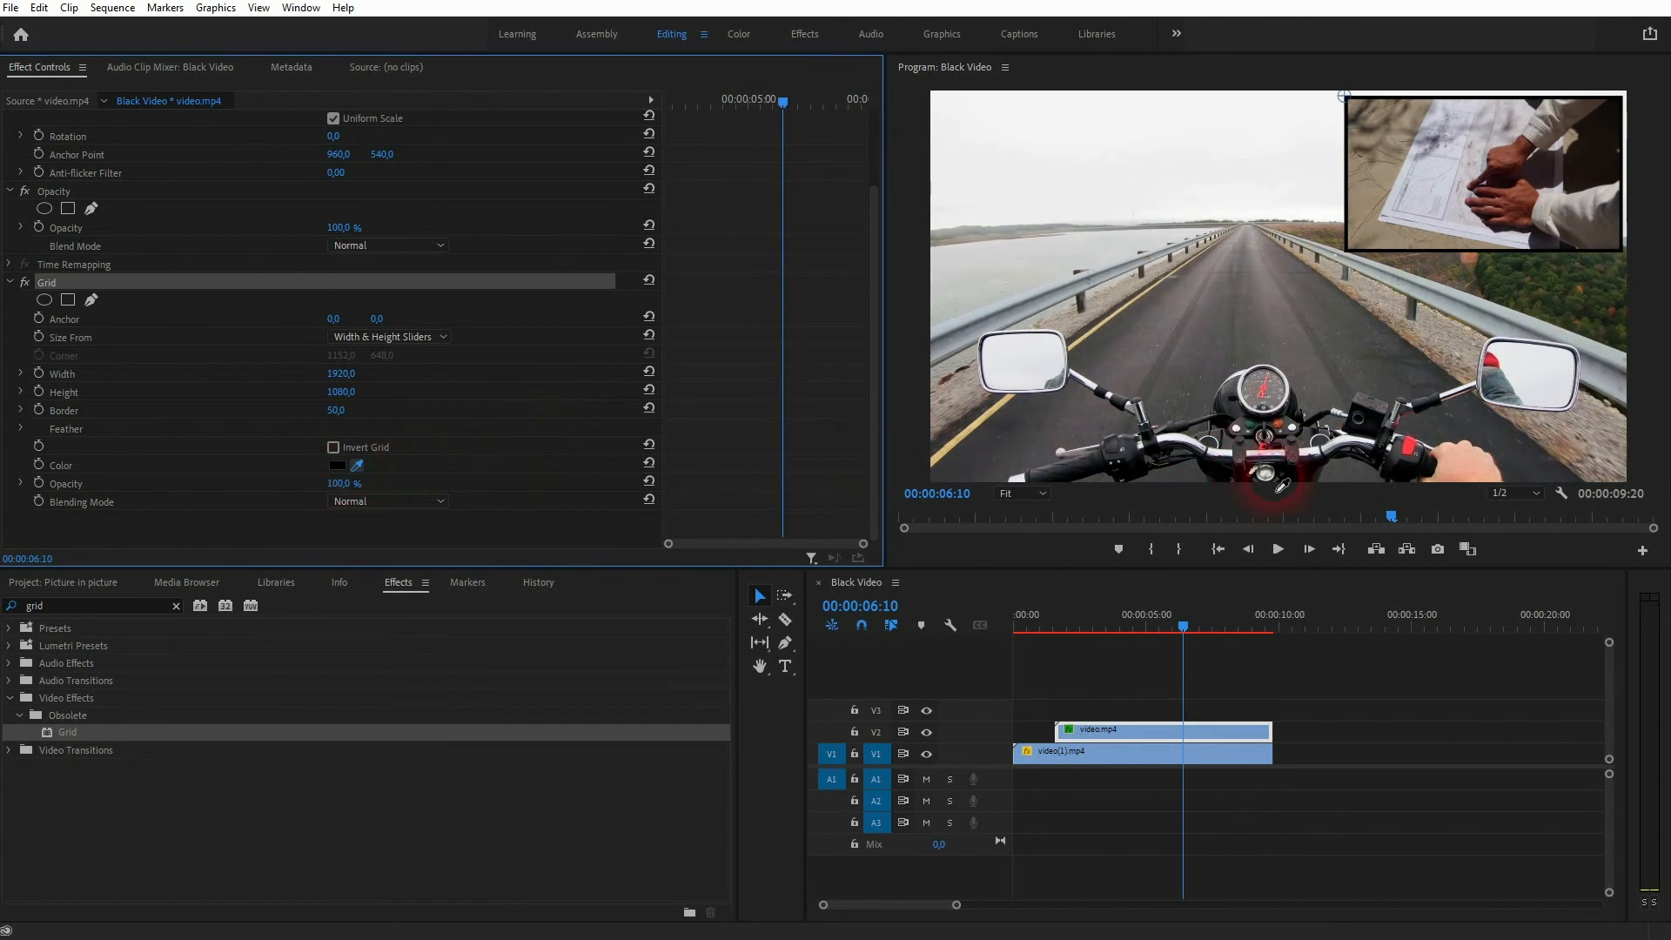
{"action": "left_click", "coordinate": [338, 465]}
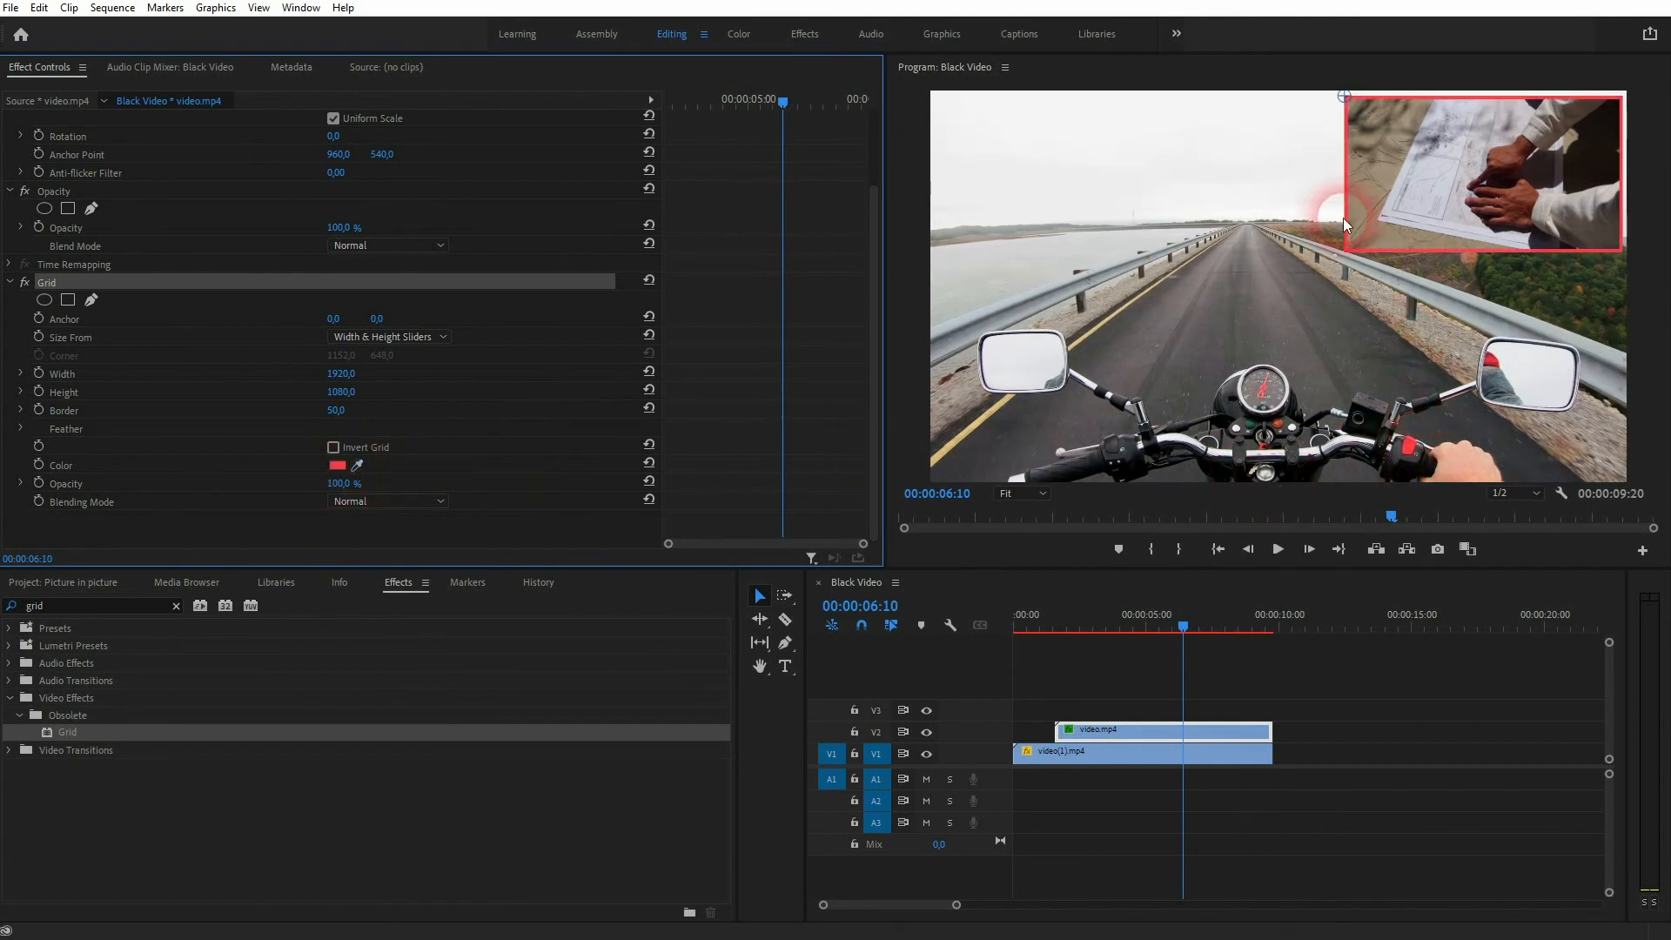
{"action": "left_click", "coordinate": [1277, 549]}
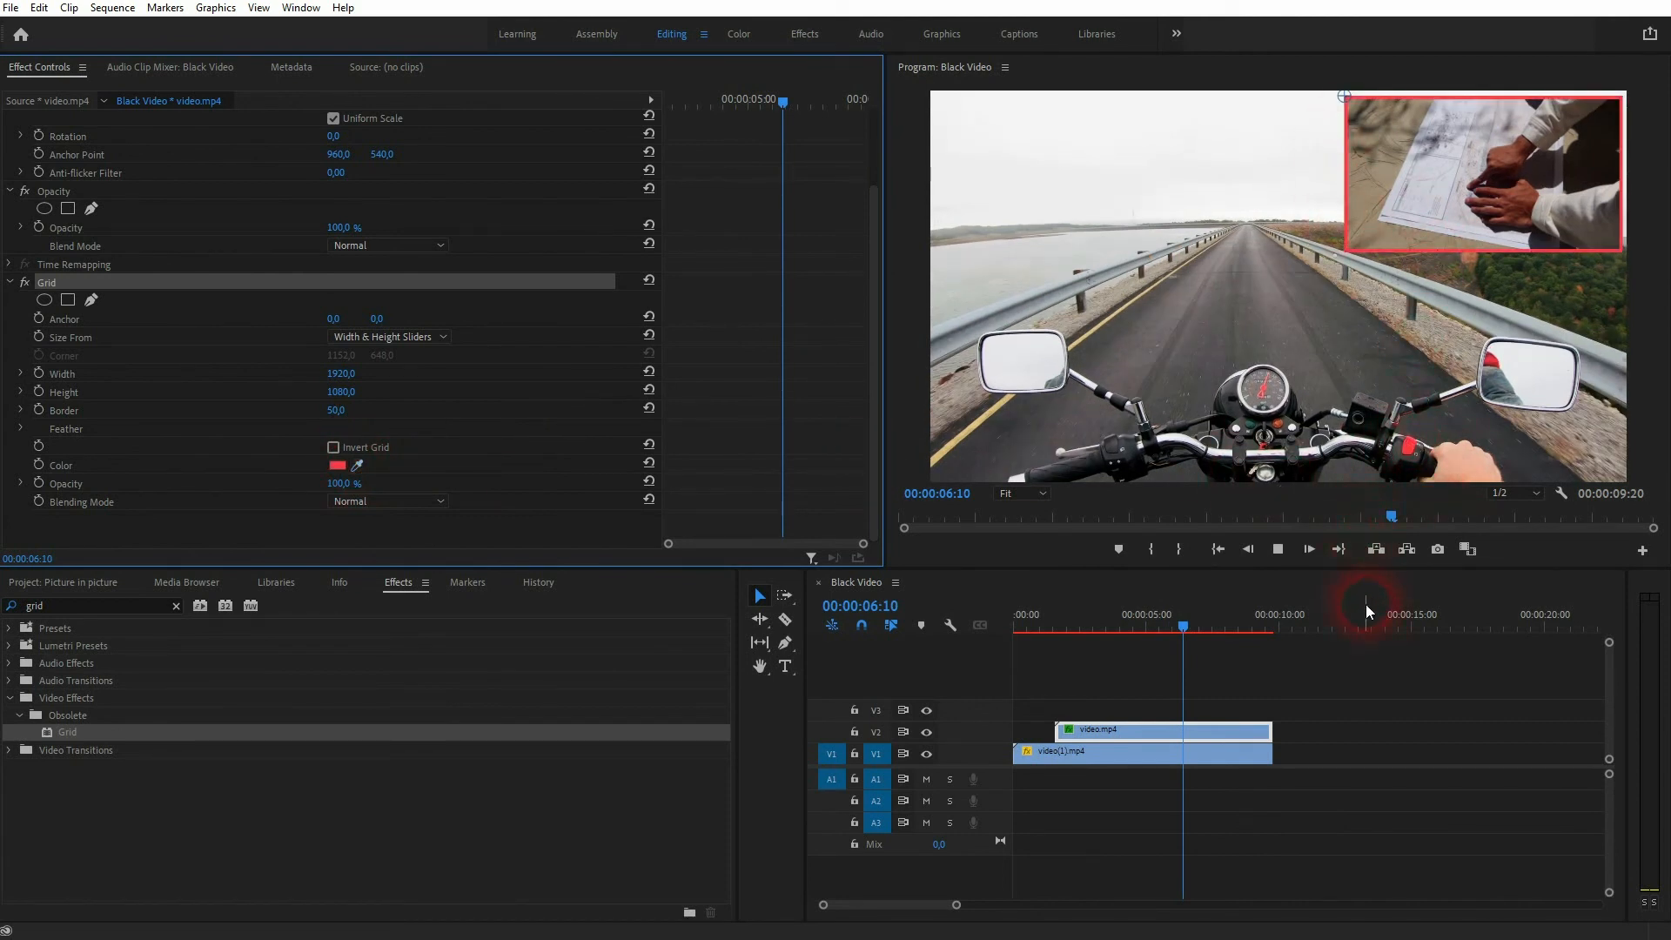